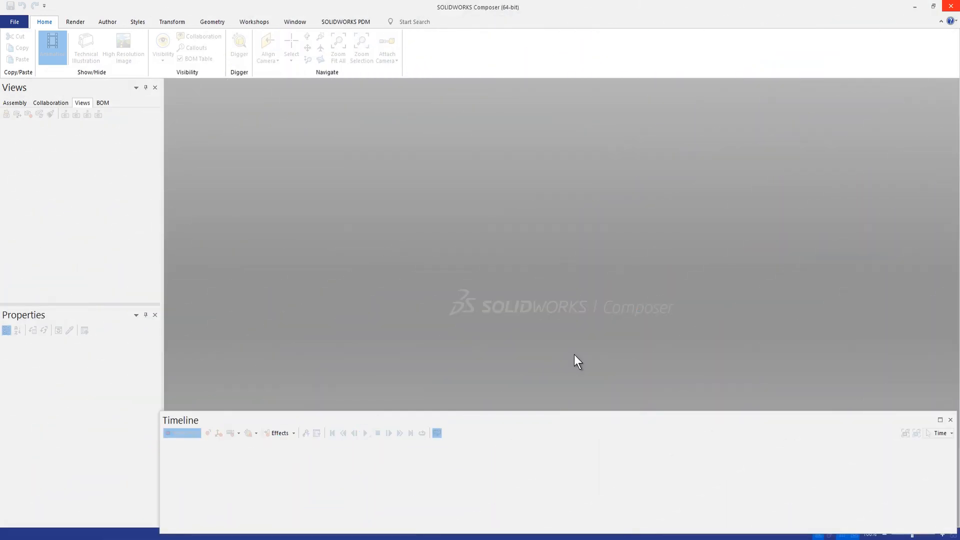
mouse_move(572, 376)
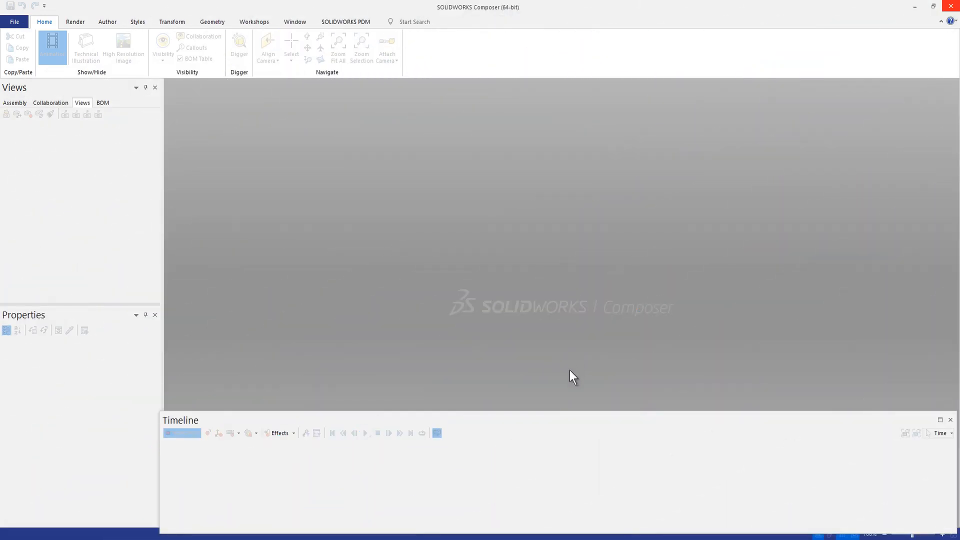
Step: Choose the Flashlight assembly file and show its SOLIDWORKS configuration import options
click(13, 21)
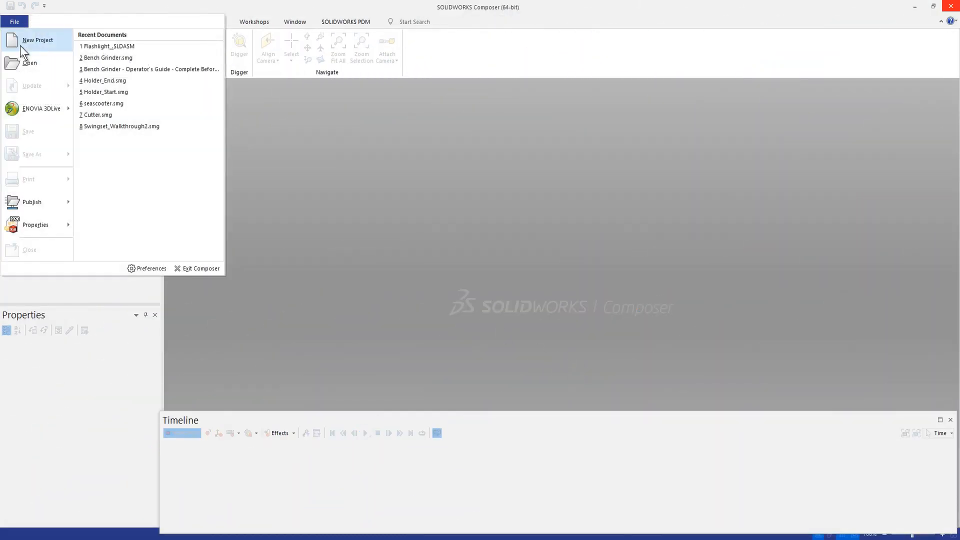
click(29, 62)
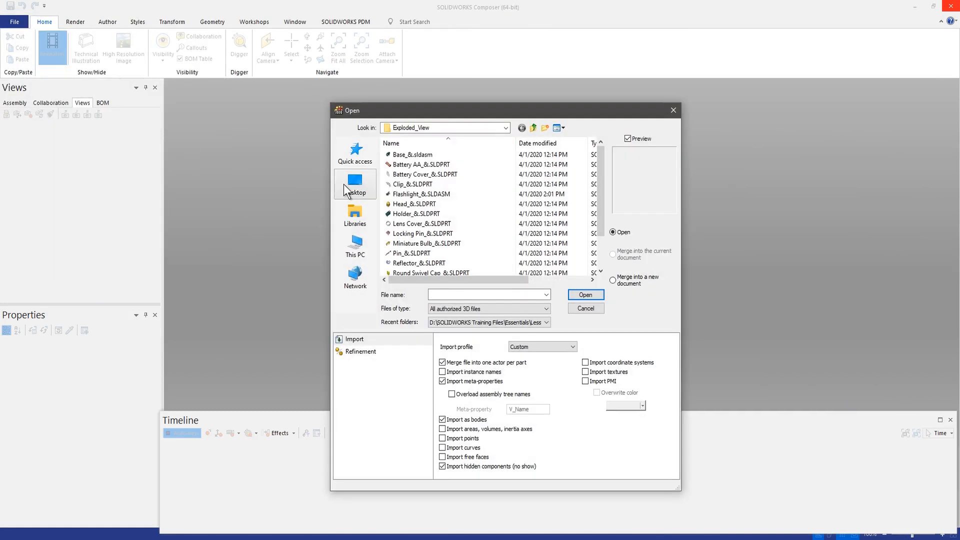
mouse_move(453, 193)
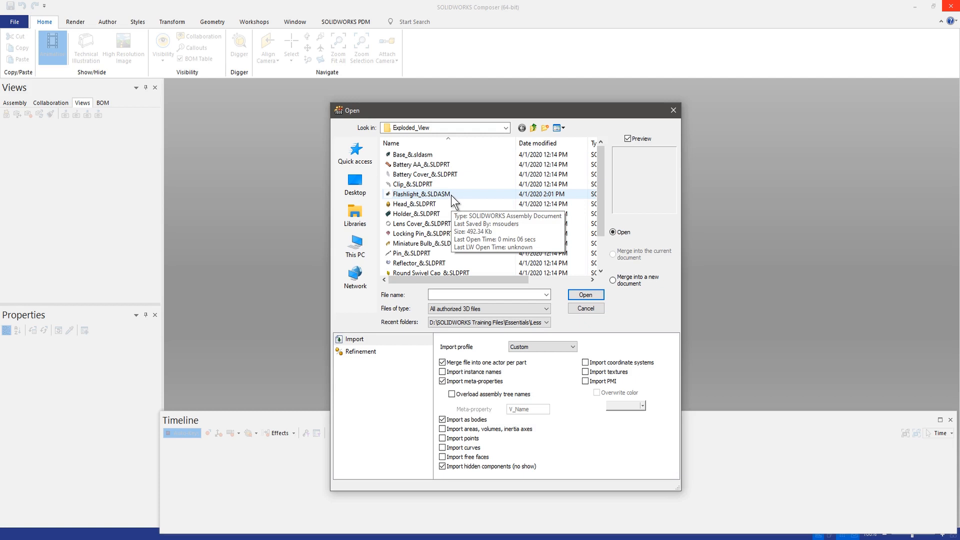
click(421, 193)
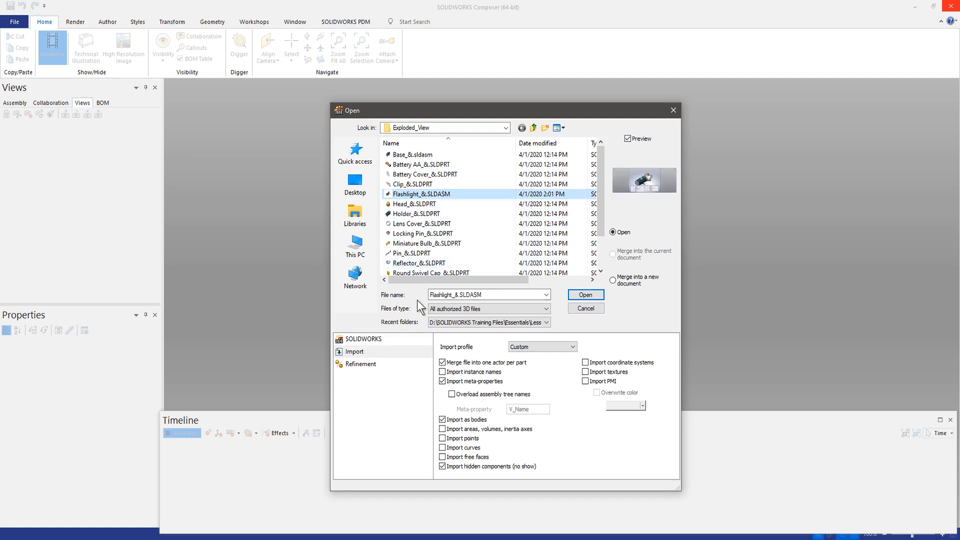
click(364, 339)
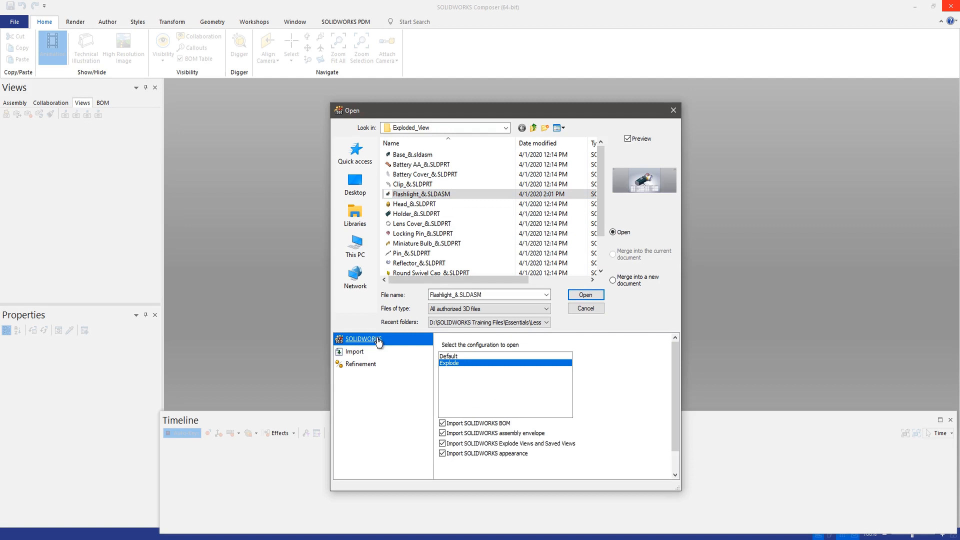
mouse_move(401, 347)
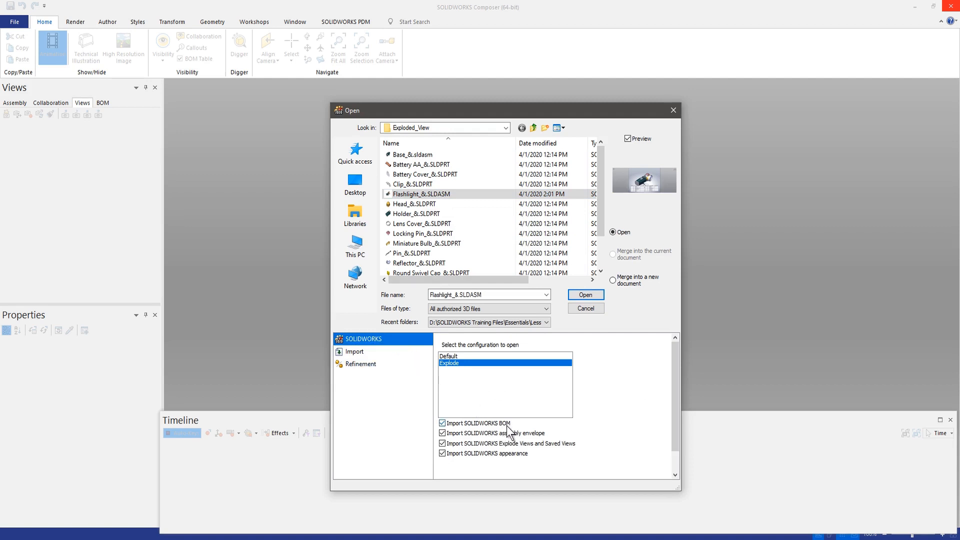
mouse_move(522, 427)
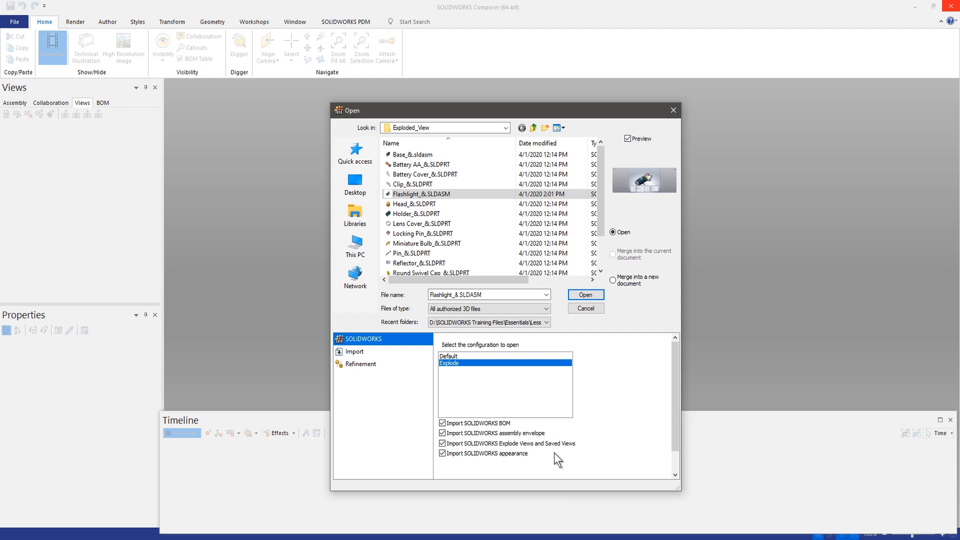
mouse_move(597, 452)
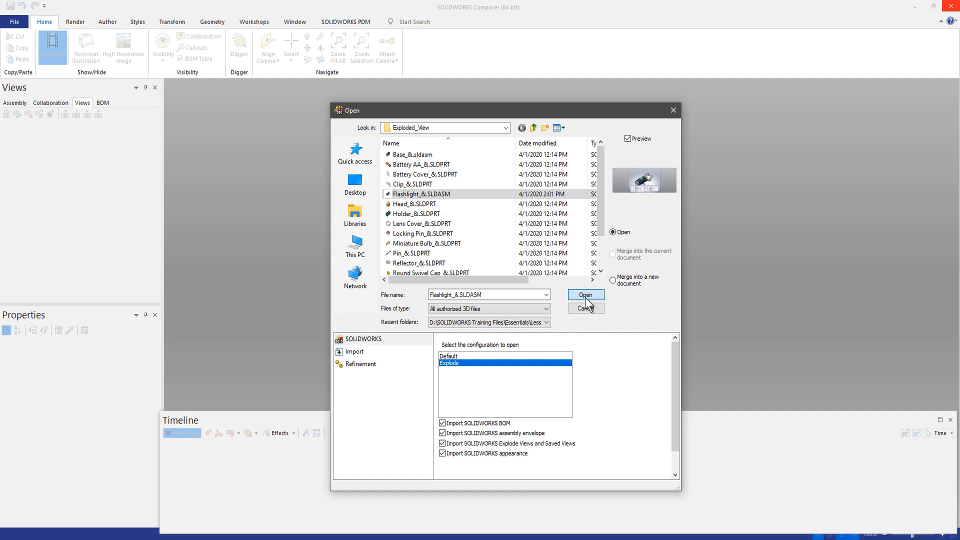
Step: Load the assembly, dock the Timeline at the bottom and apply the Collapse View
click(584, 294)
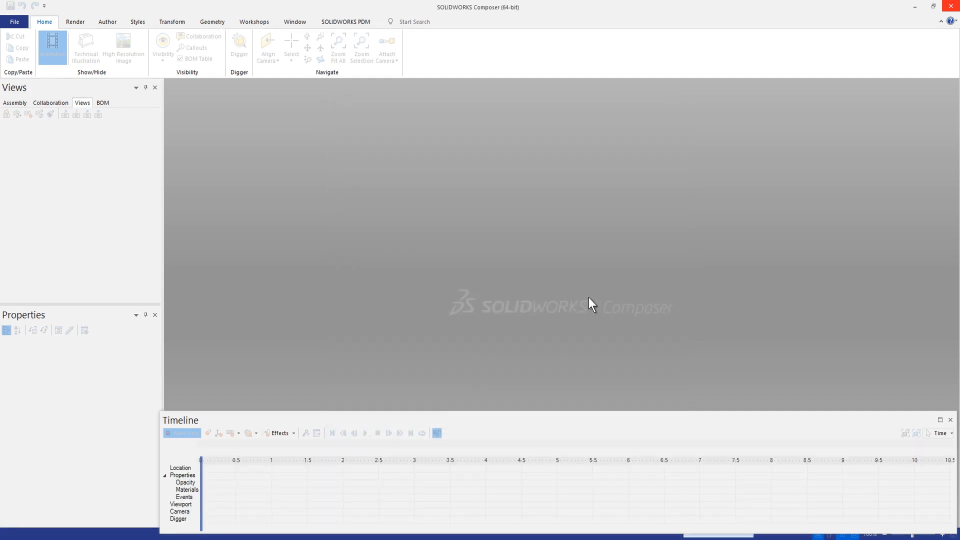
mouse_move(684, 292)
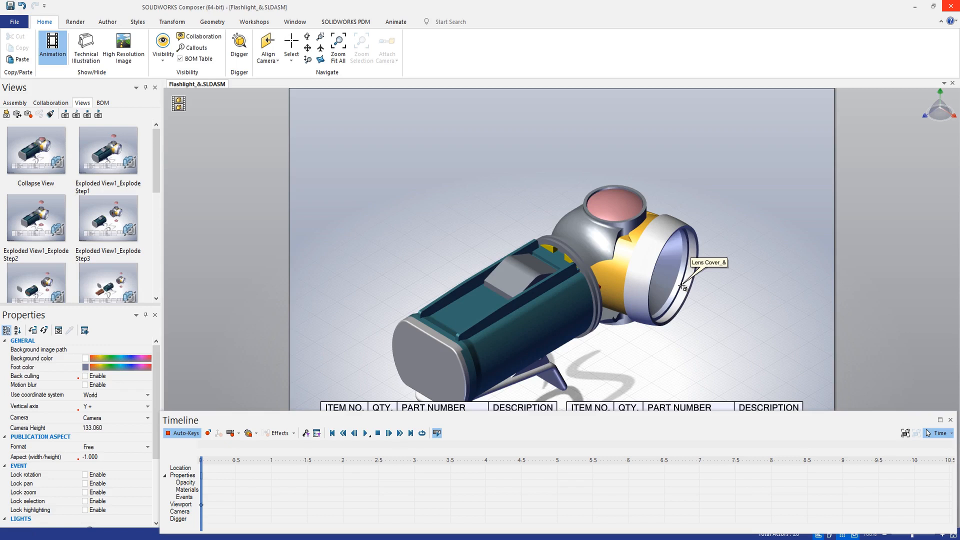
click(661, 263)
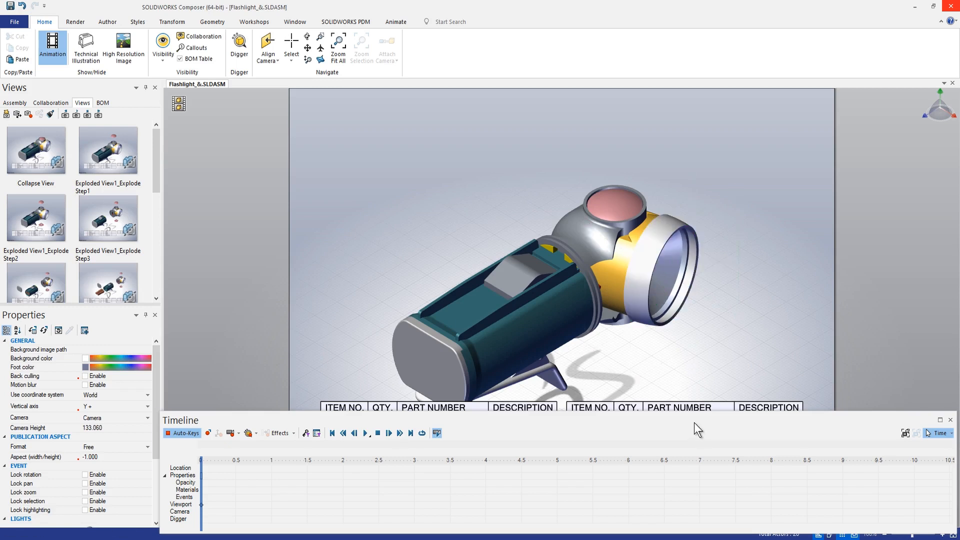
click(187, 59)
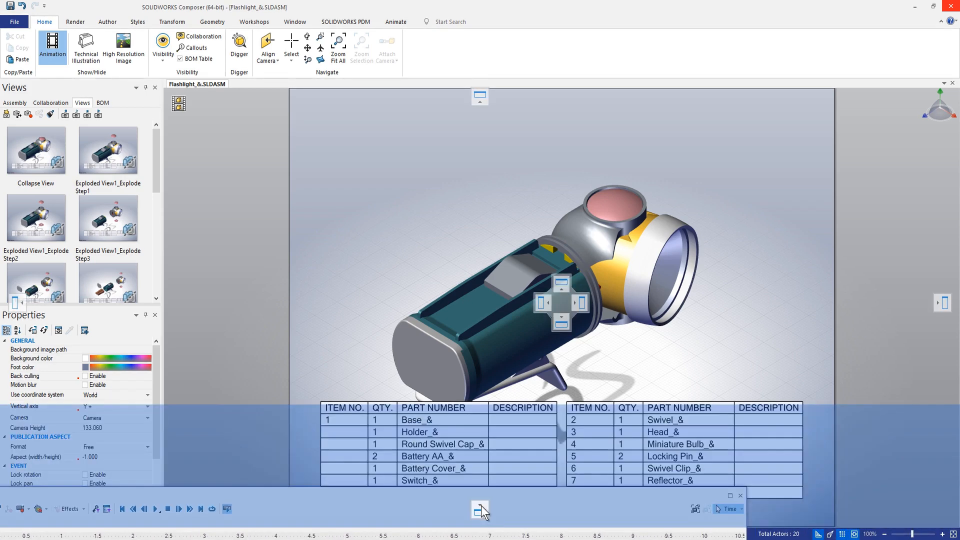
click(479, 508)
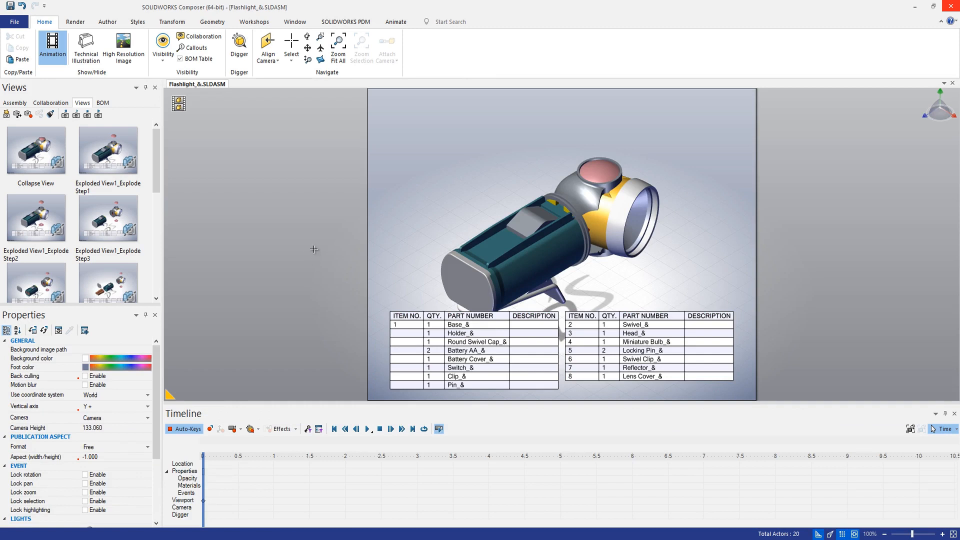
mouse_move(96, 153)
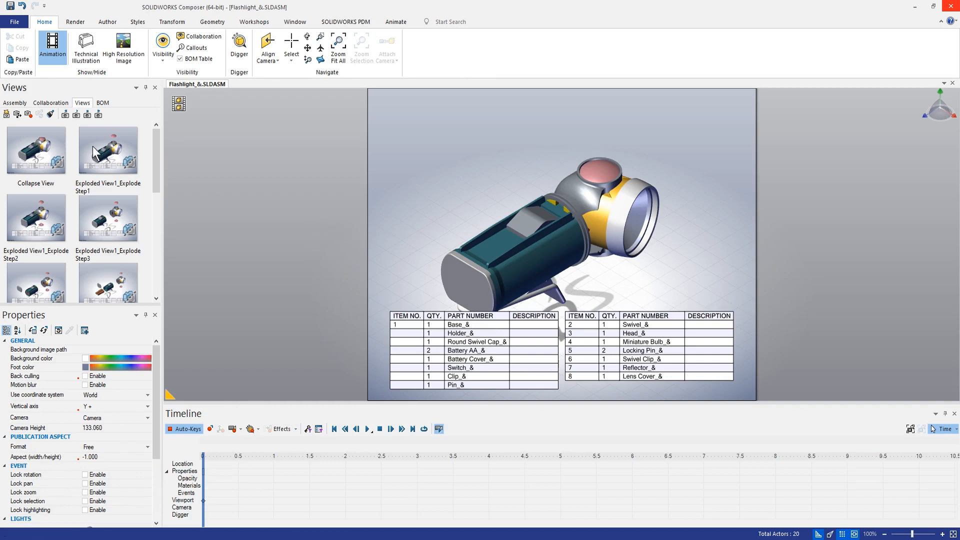
click(36, 150)
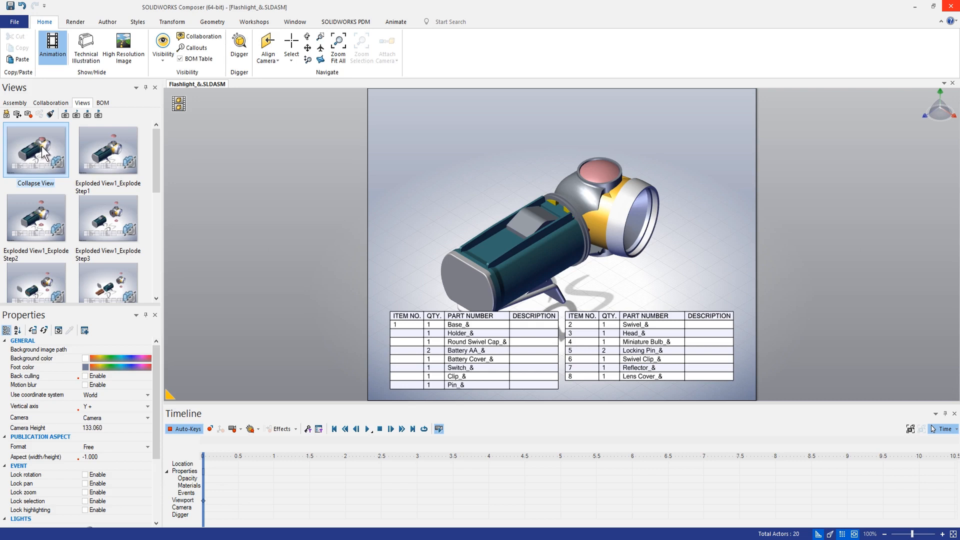
mouse_move(103, 159)
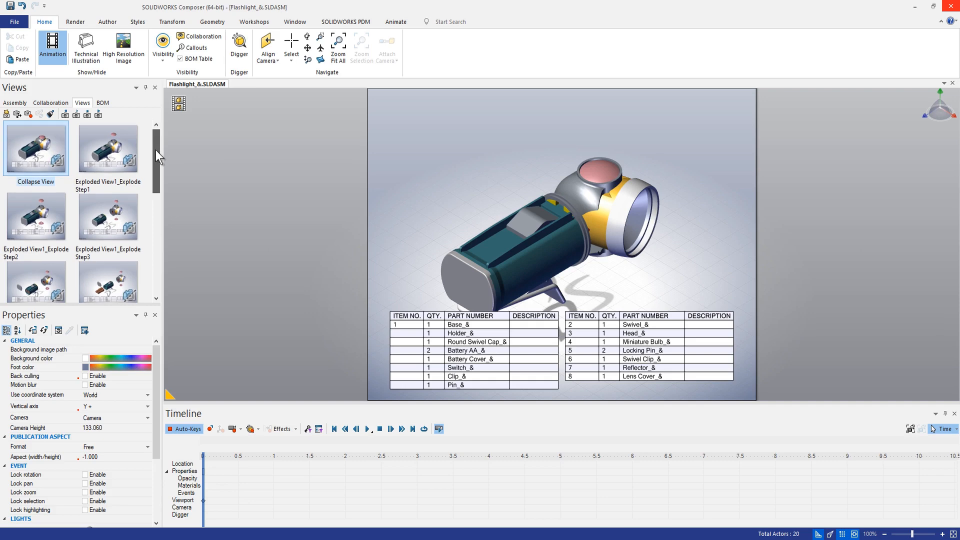
Step: Review the imported views list from Collapse View through the explode steps to the Lens view
scroll(down, 3)
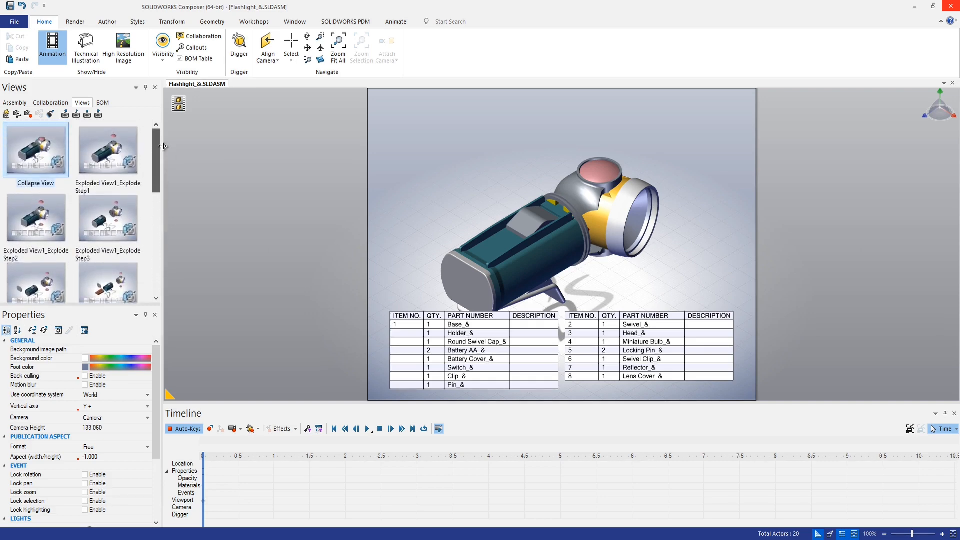
mouse_move(153, 178)
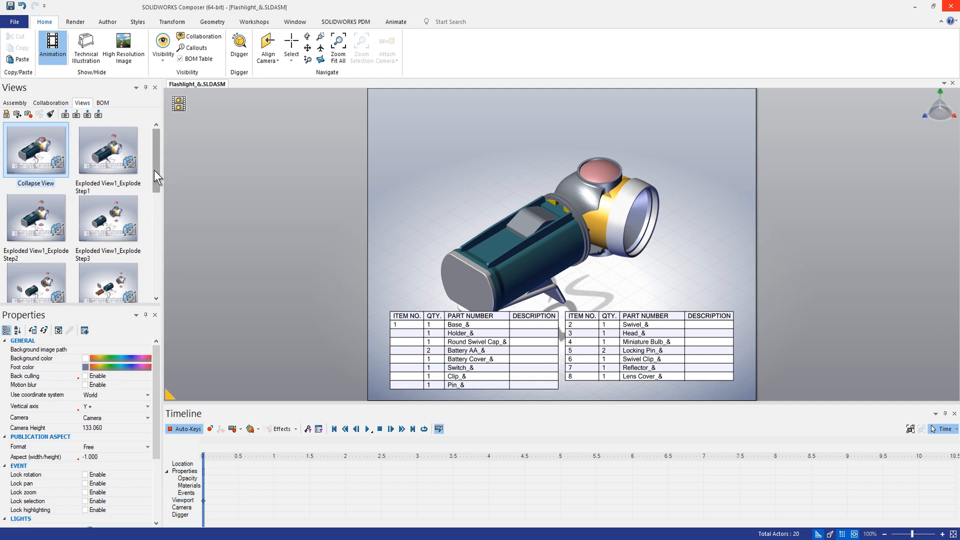
scroll(down, 3)
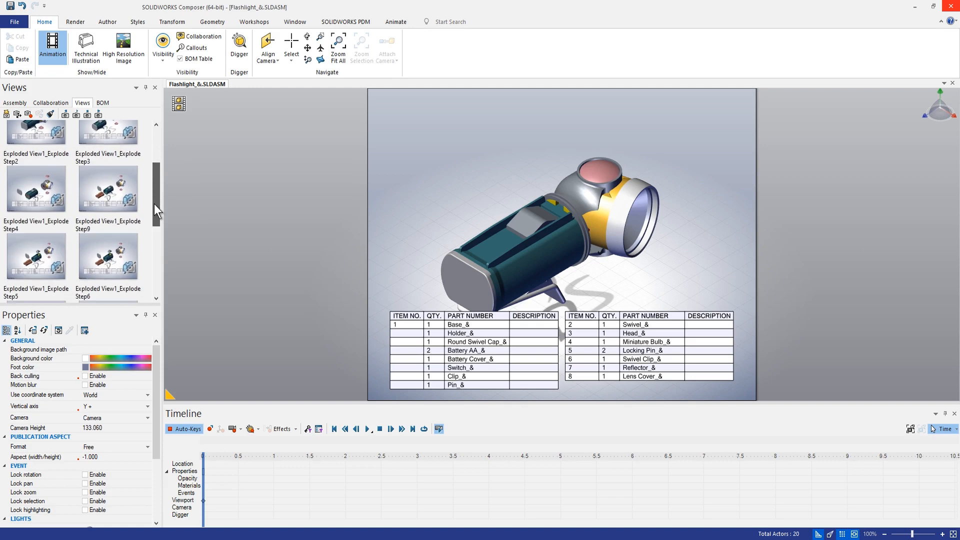
scroll(down, 3)
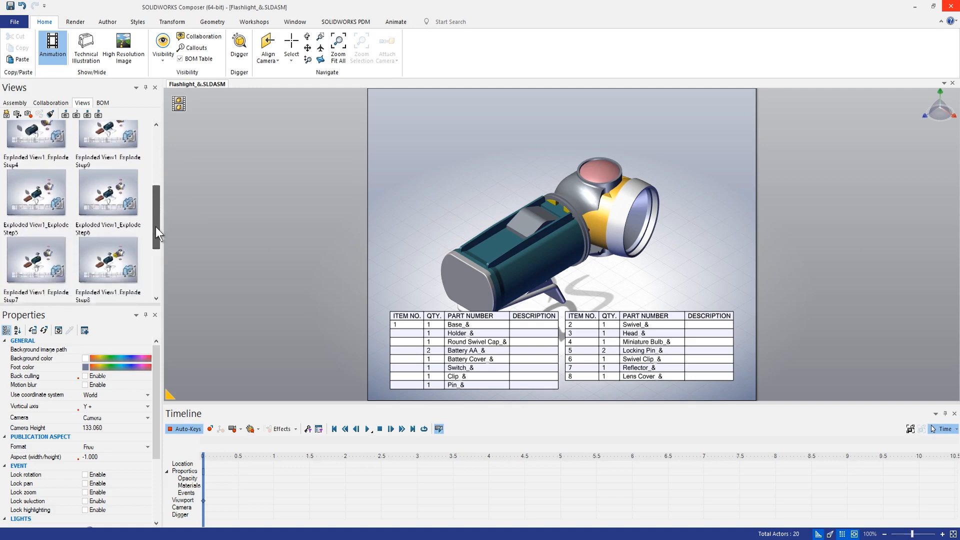
scroll(down, 3)
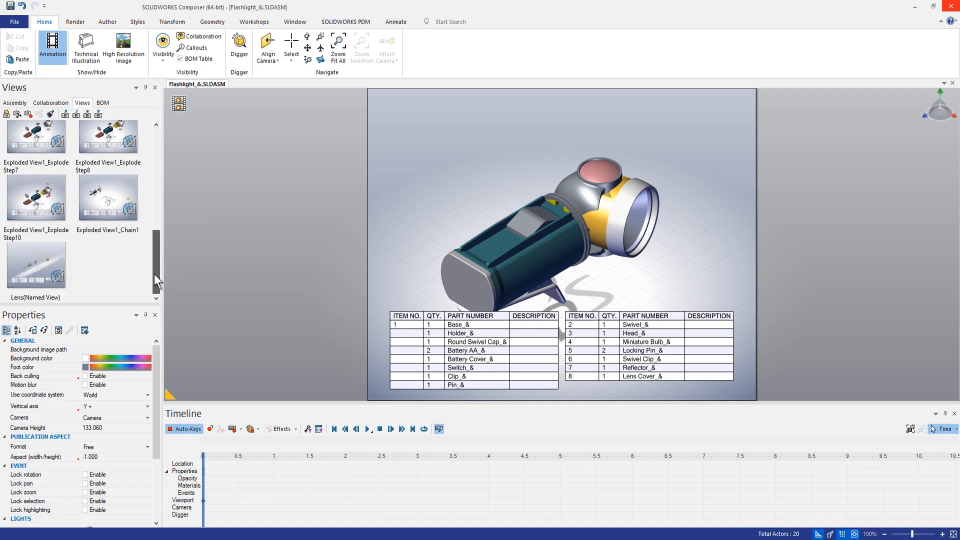
mouse_move(45, 263)
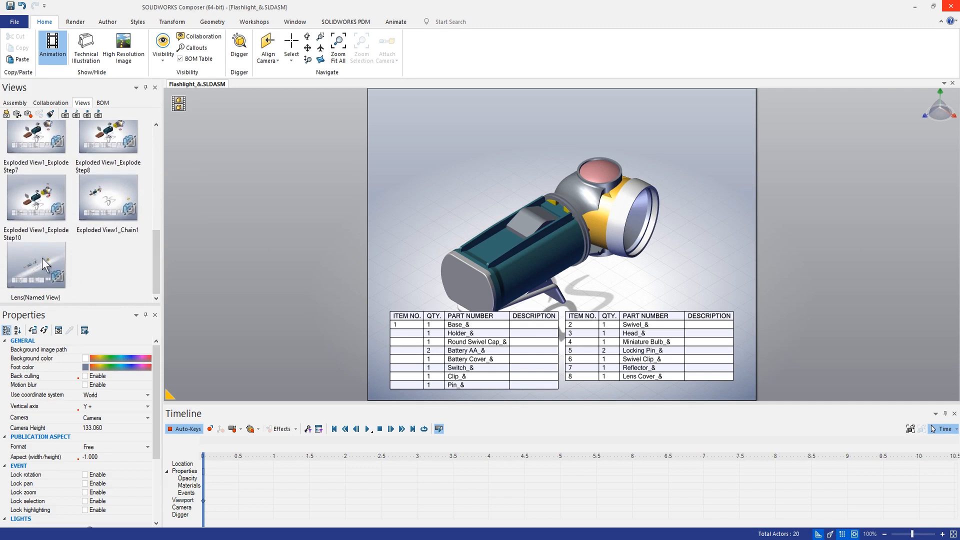
mouse_move(46, 264)
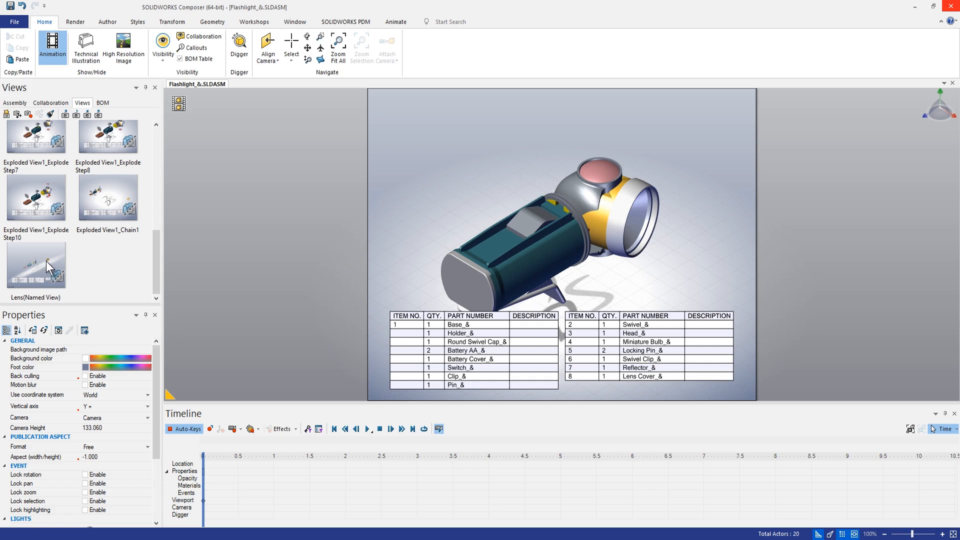
mouse_move(46, 304)
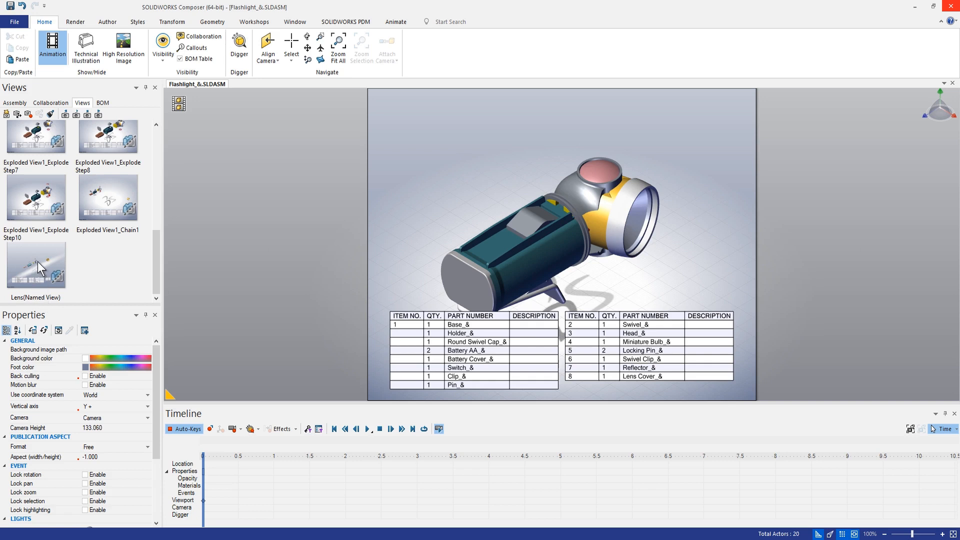
mouse_move(68, 268)
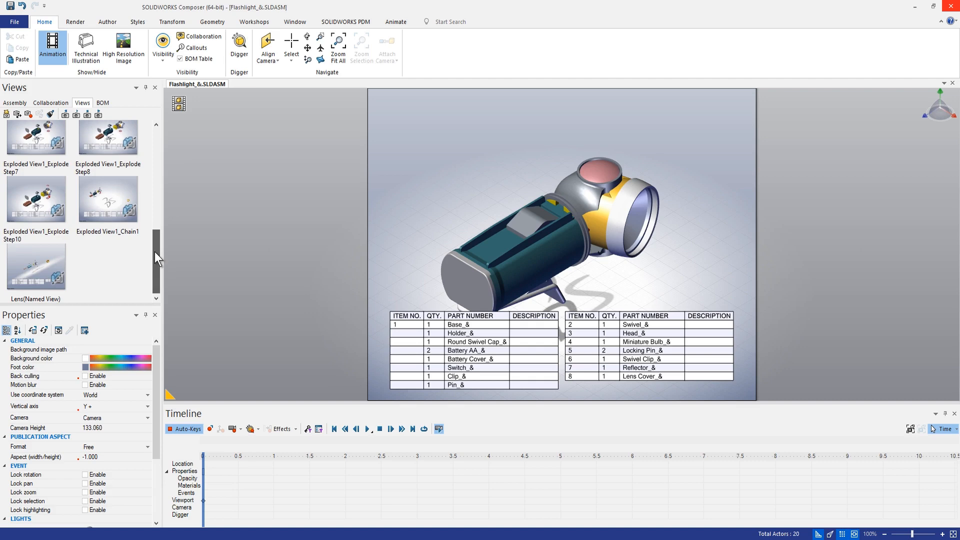
scroll(up, 3)
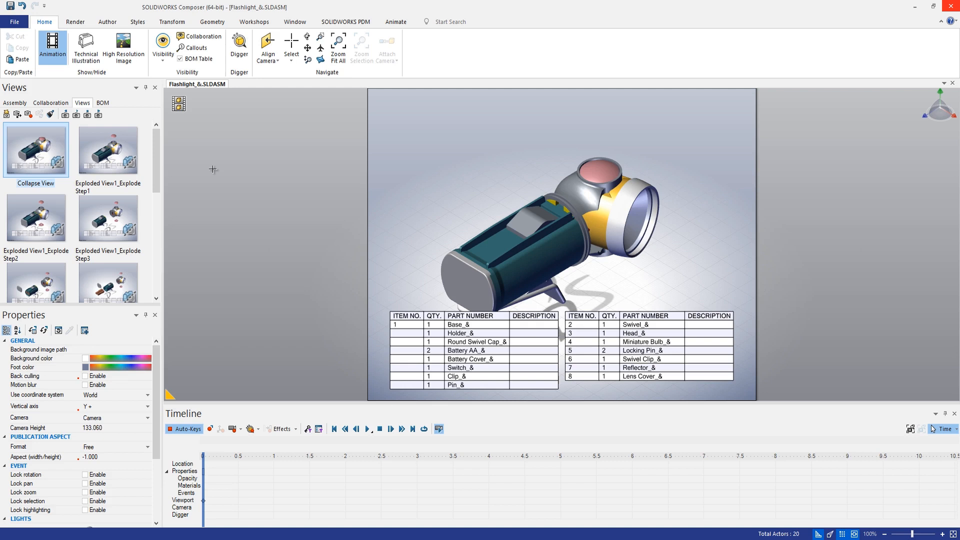
mouse_move(116, 153)
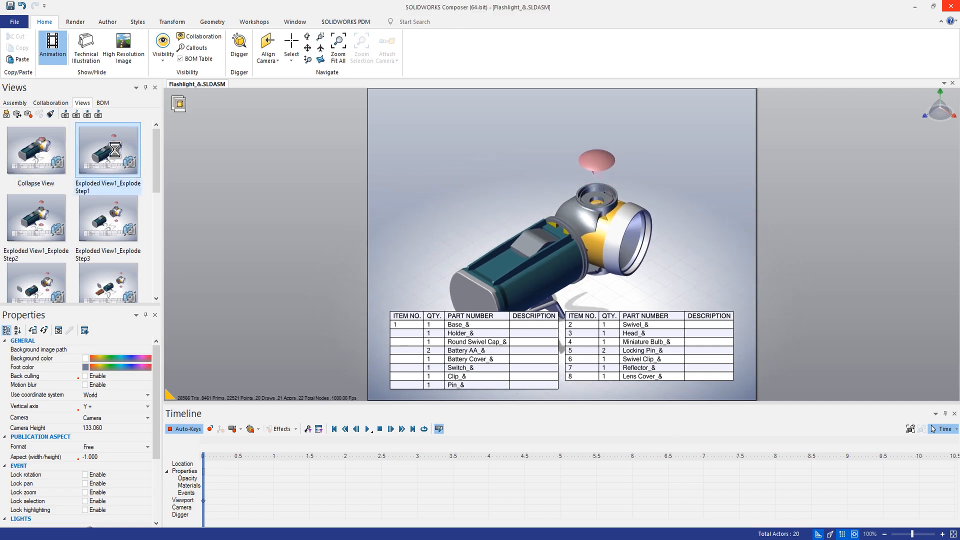
Step: Leave animation mode, hide the BOM table and redraw all view thumbnails
click(108, 149)
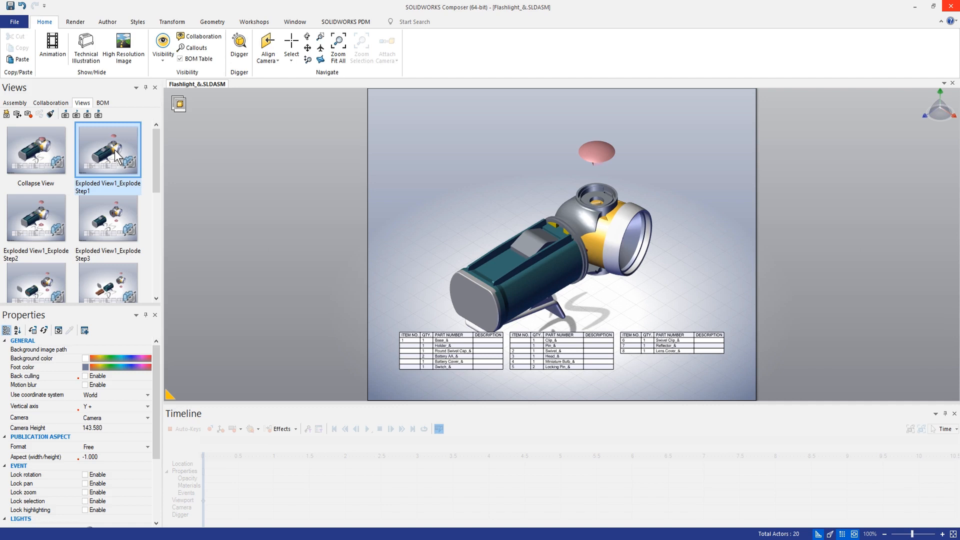
mouse_move(57, 151)
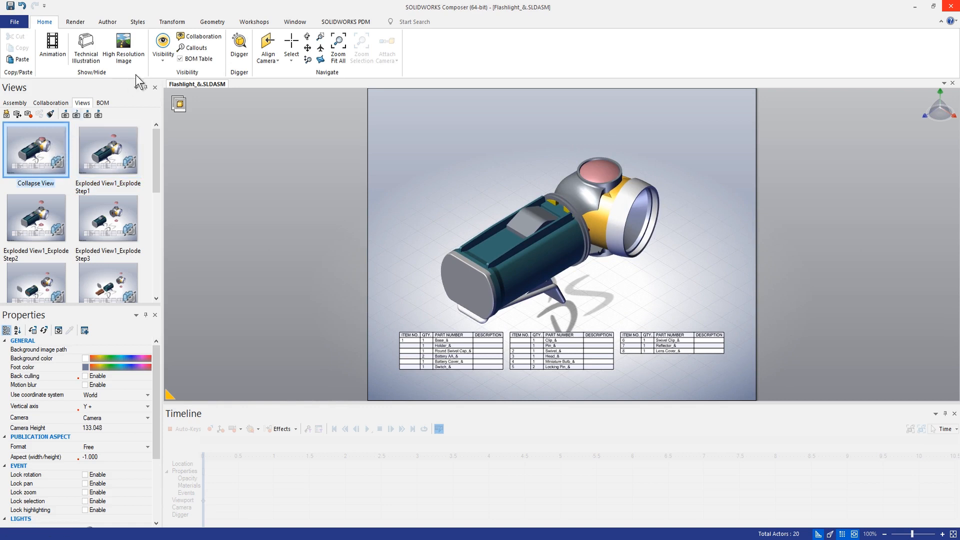
click(179, 59)
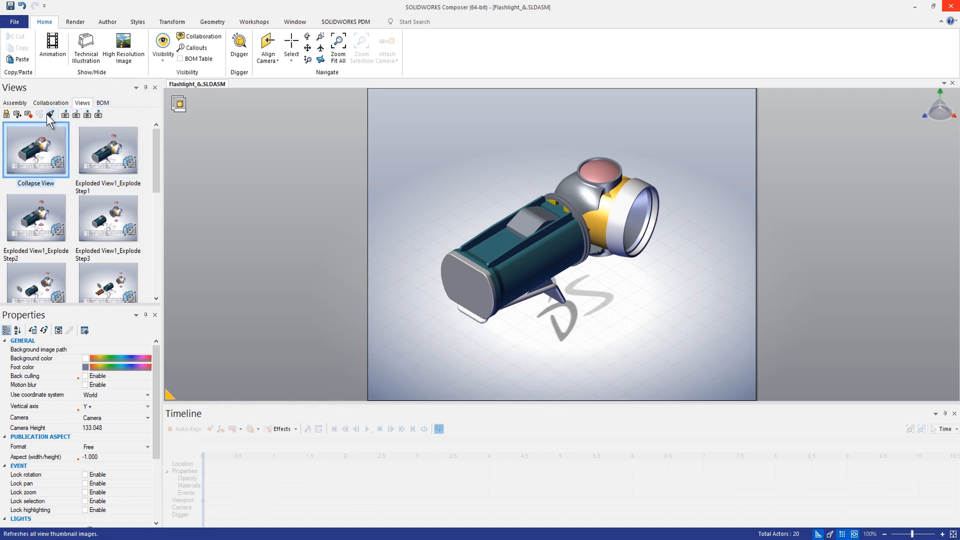
click(50, 114)
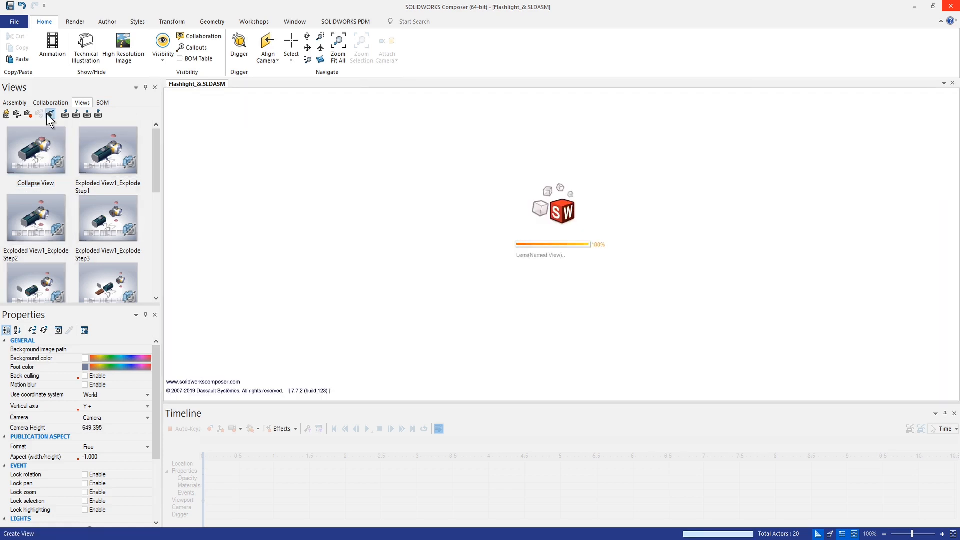
click(50, 114)
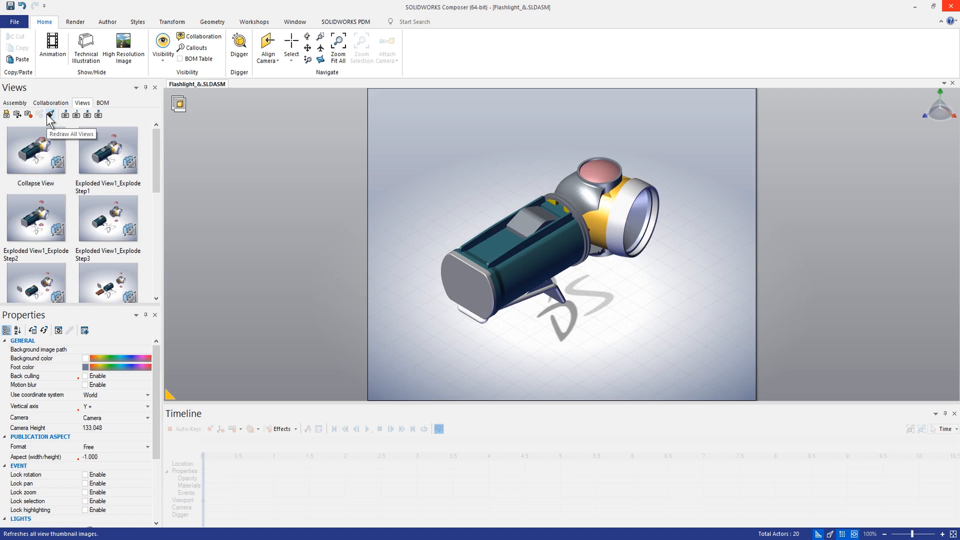
mouse_move(178, 103)
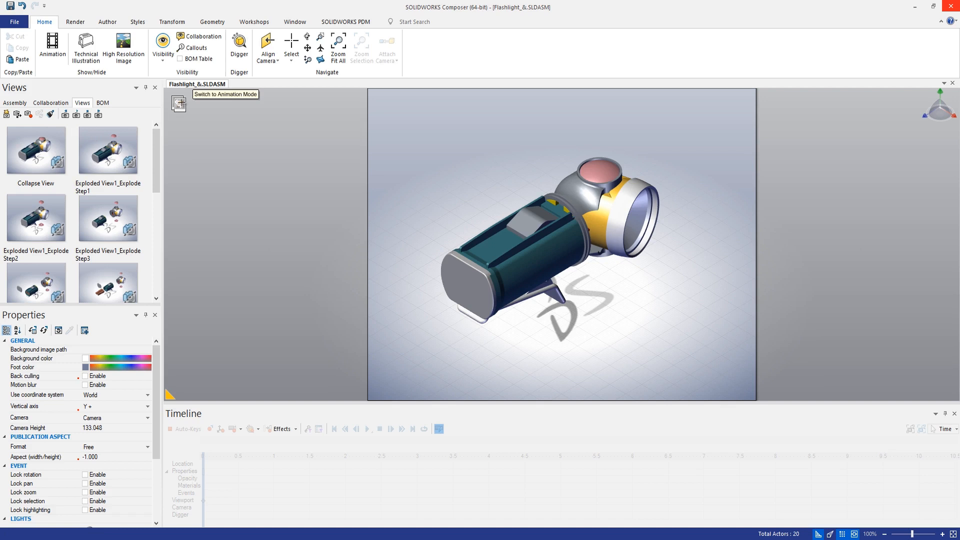
Step: Re-enter animation mode, hide the BOM table and start the timeline with the Collapse View
click(178, 103)
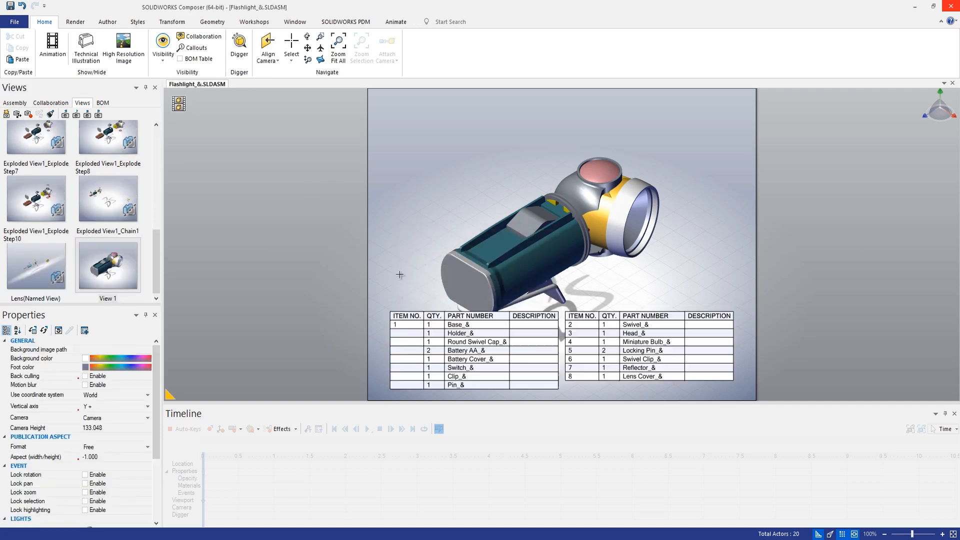
click(52, 48)
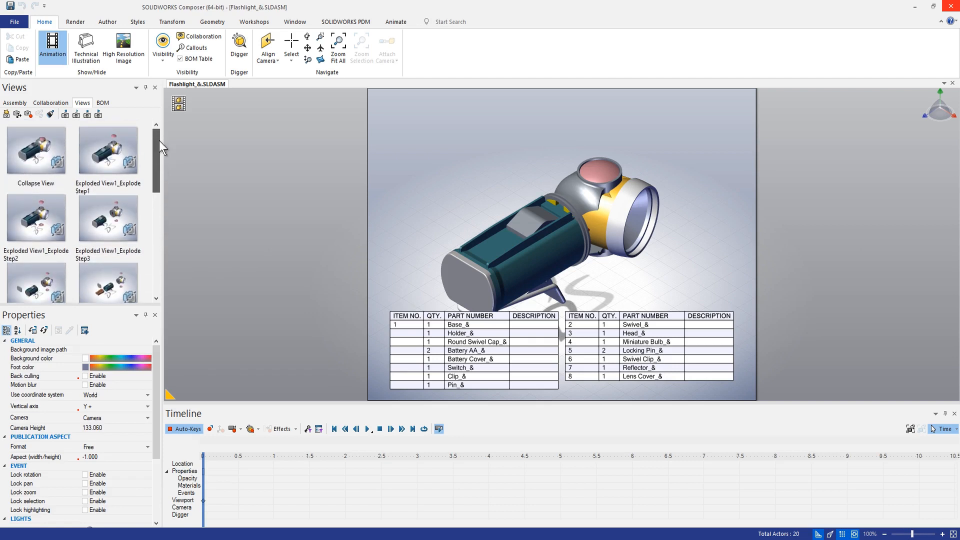
mouse_move(219, 187)
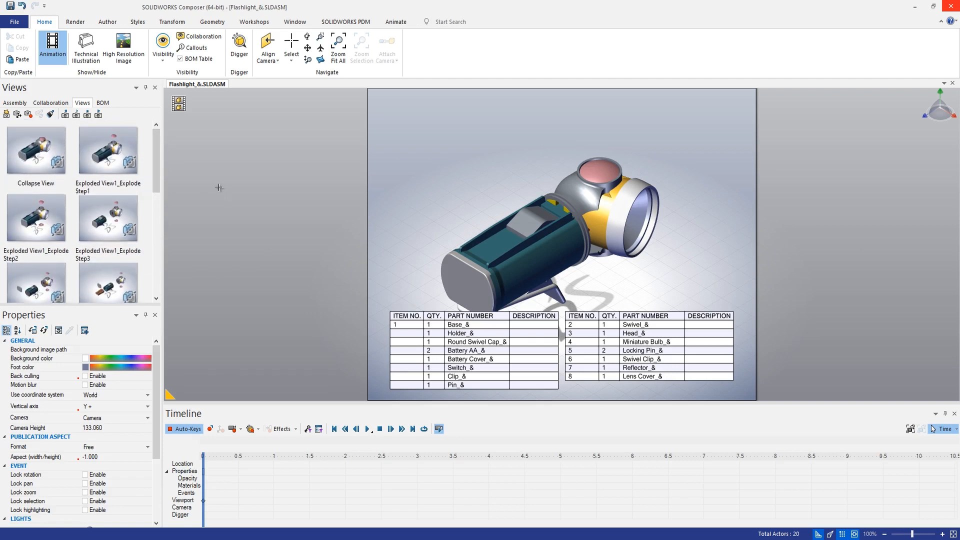
click(180, 59)
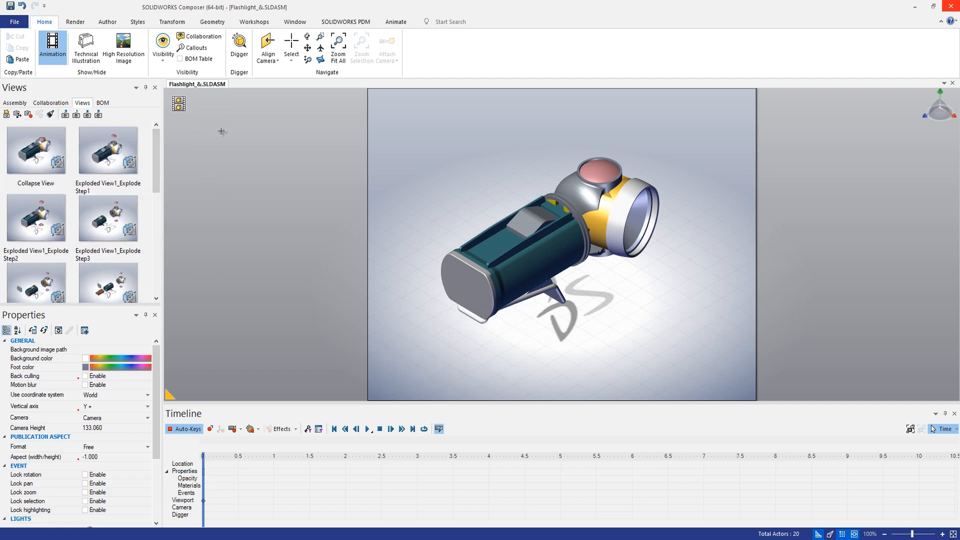
mouse_move(238, 220)
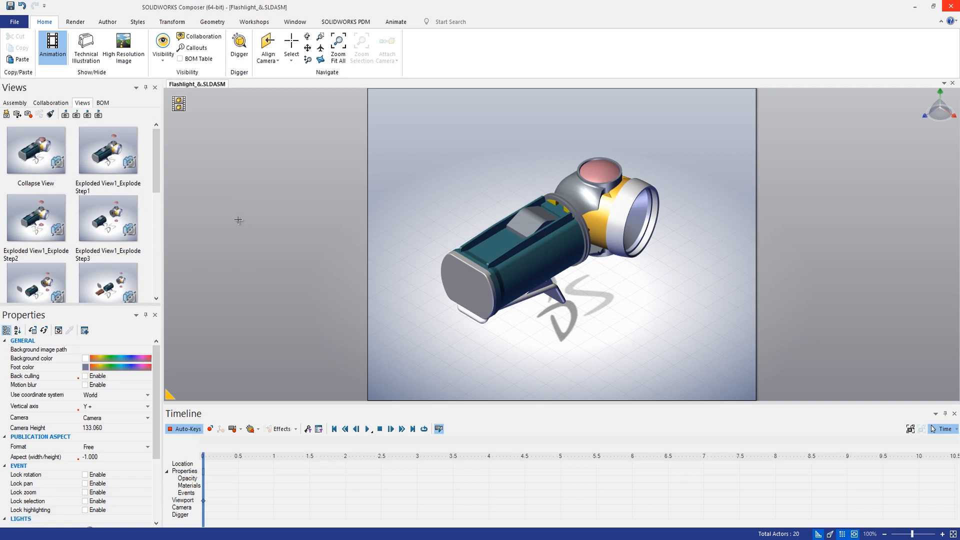
click(36, 150)
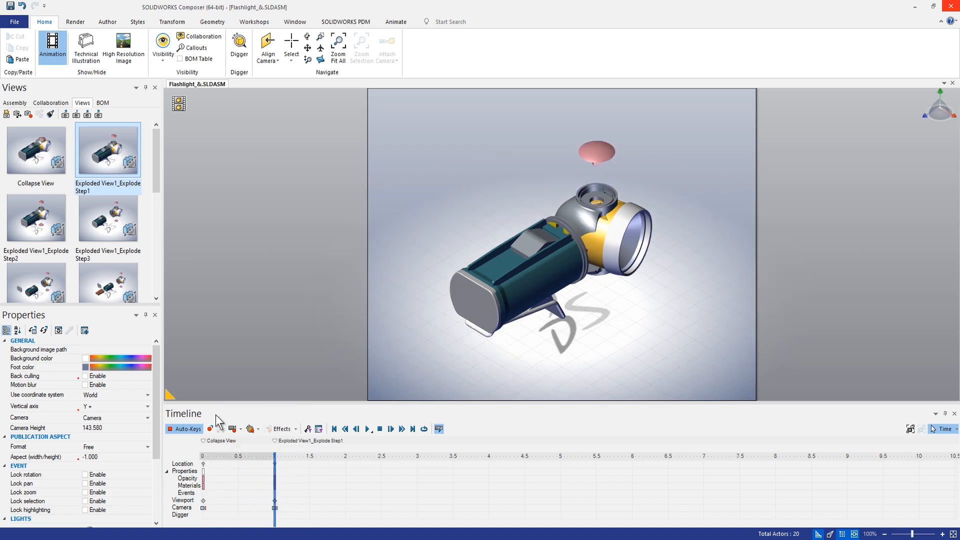
mouse_move(249, 317)
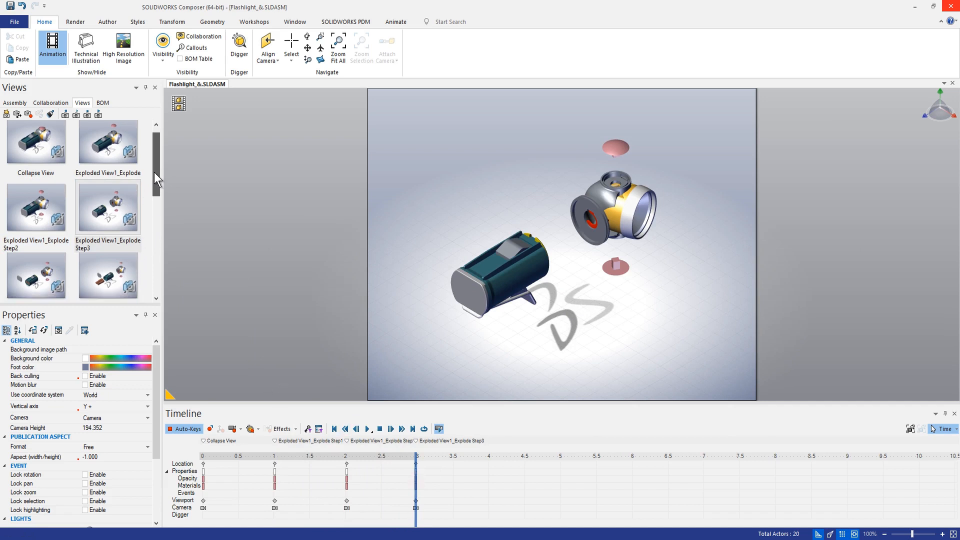
Step: Add explode steps 2 through 10 and Chain1 to the timeline at one-second intervals
scroll(down, 3)
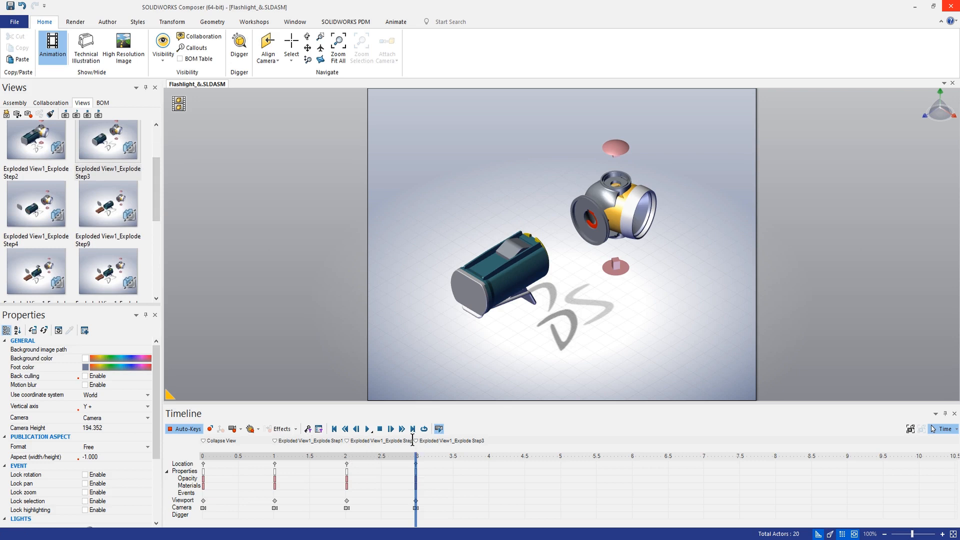
mouse_move(415, 445)
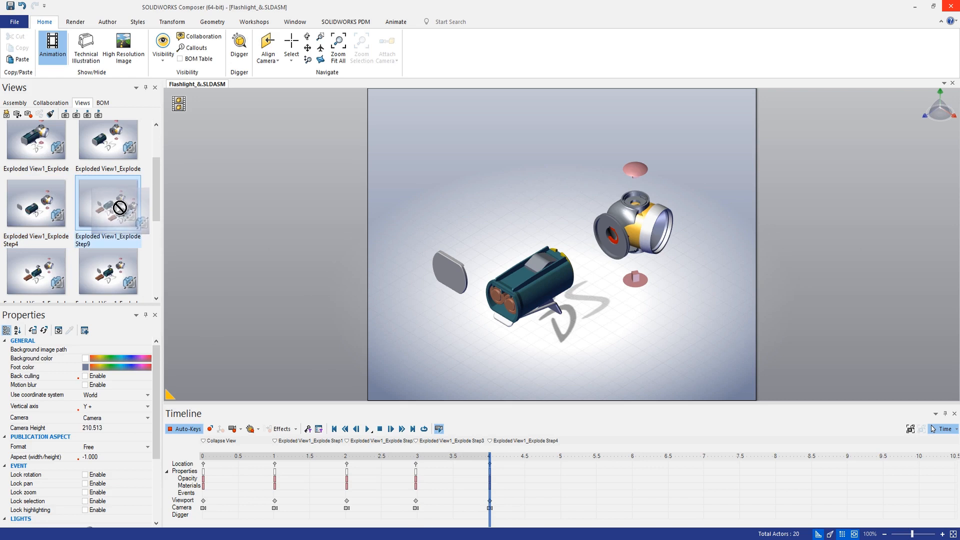
mouse_move(157, 210)
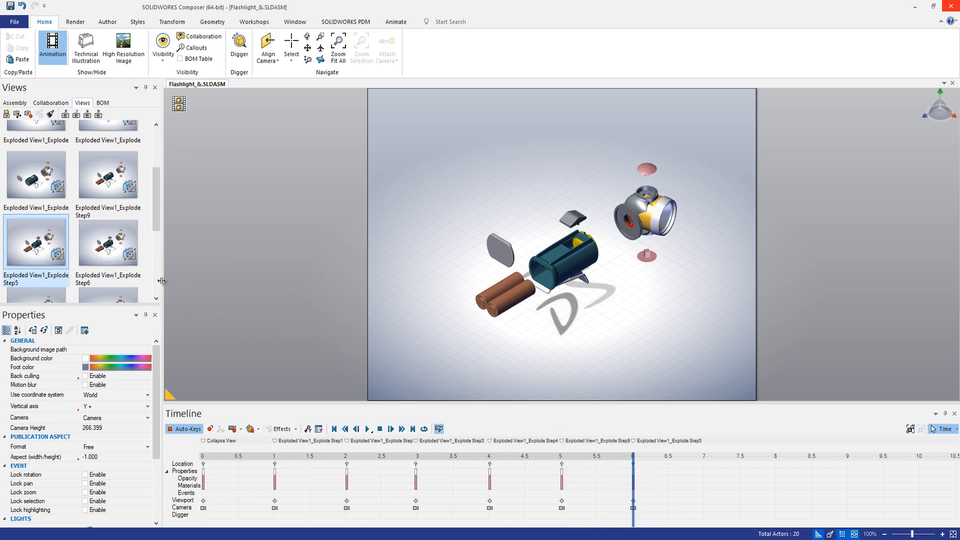
scroll(down, 3)
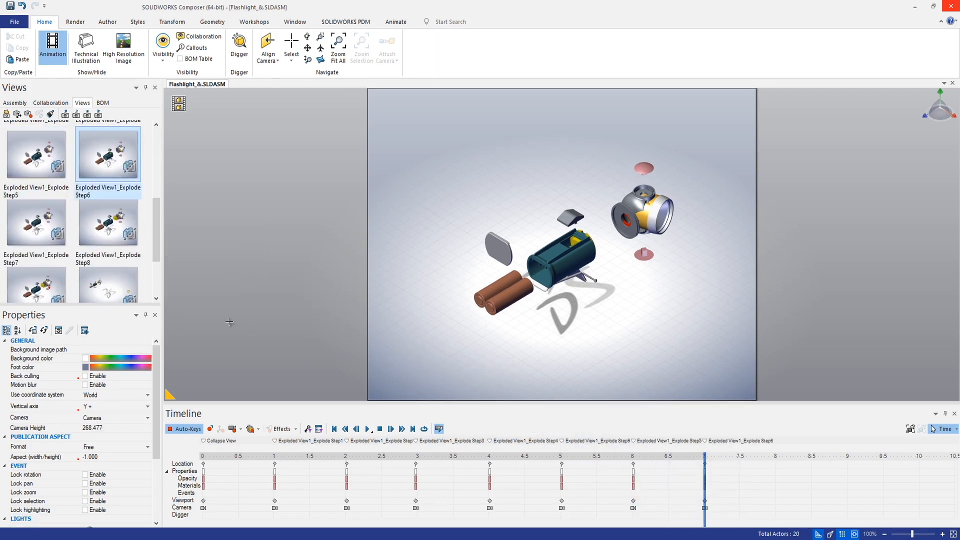
click(36, 222)
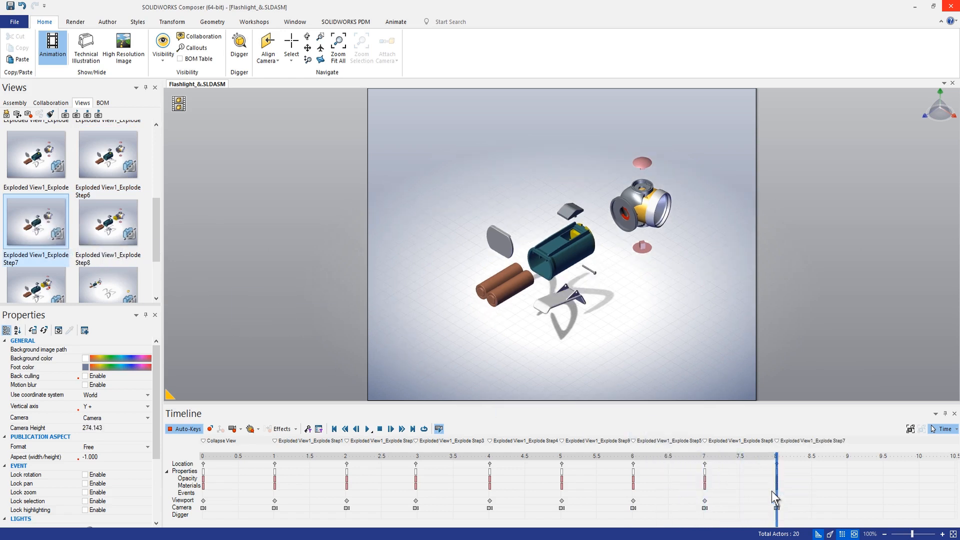
scroll(down, 3)
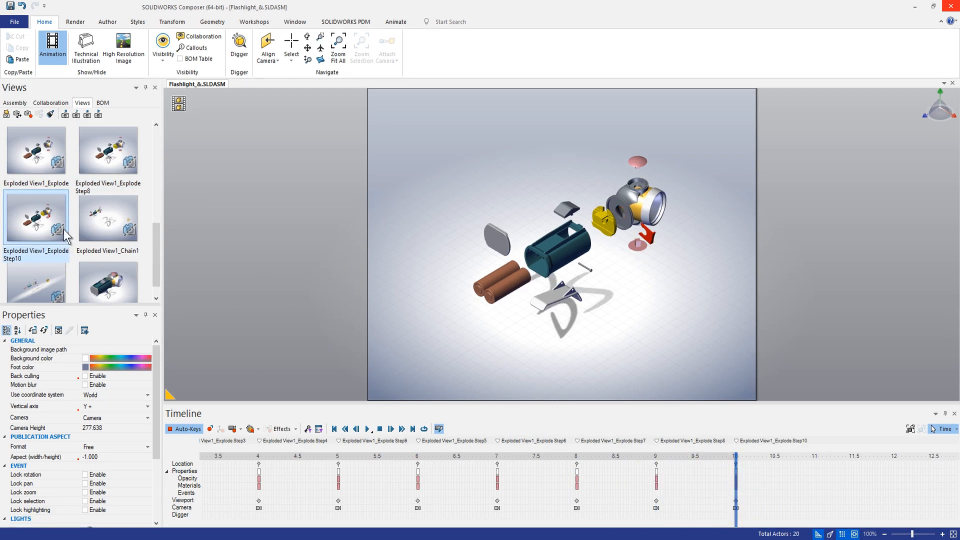
click(108, 217)
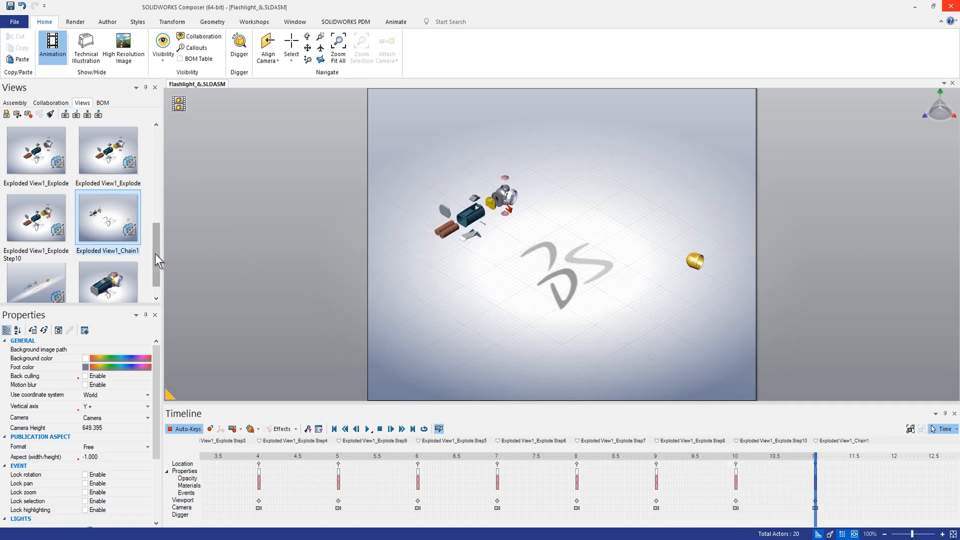
scroll(down, 3)
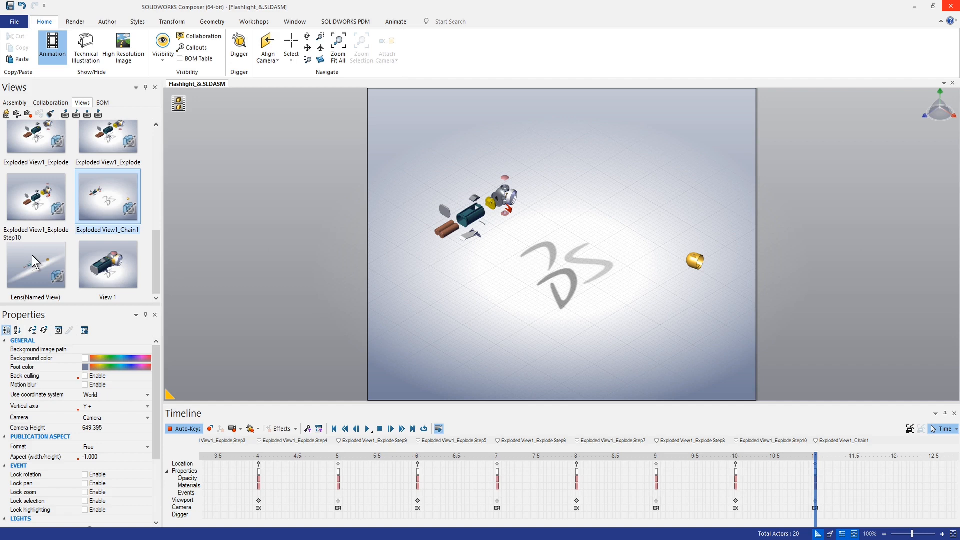
mouse_move(266, 301)
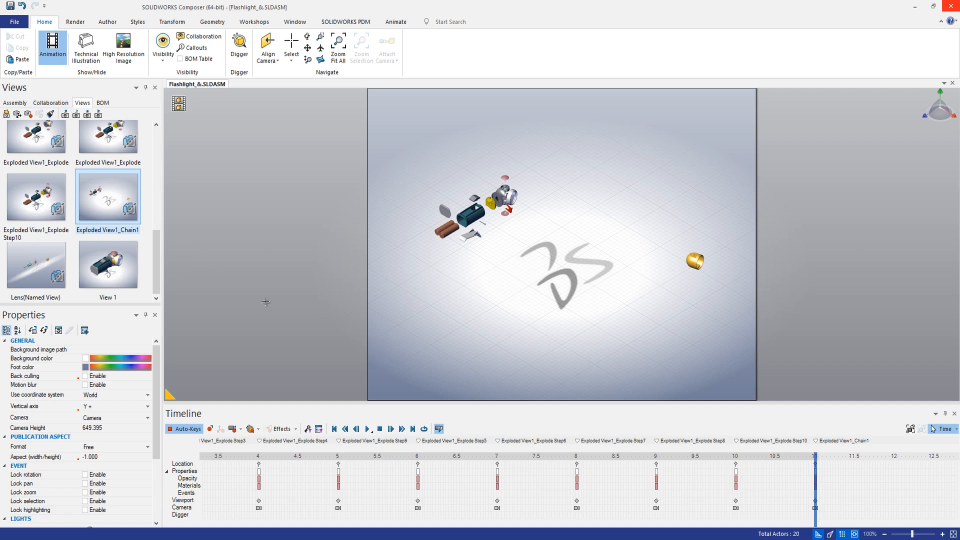
mouse_move(561, 374)
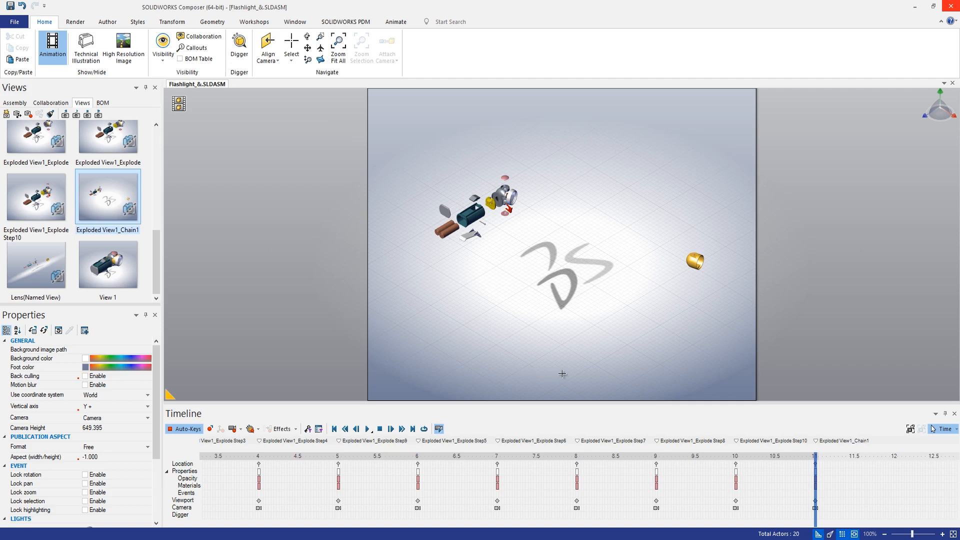
mouse_move(754, 458)
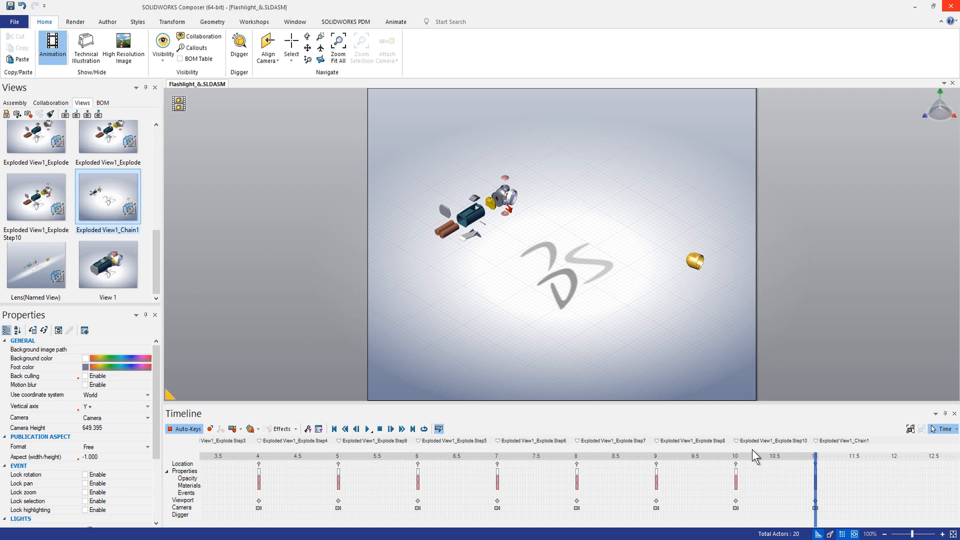
mouse_move(46, 274)
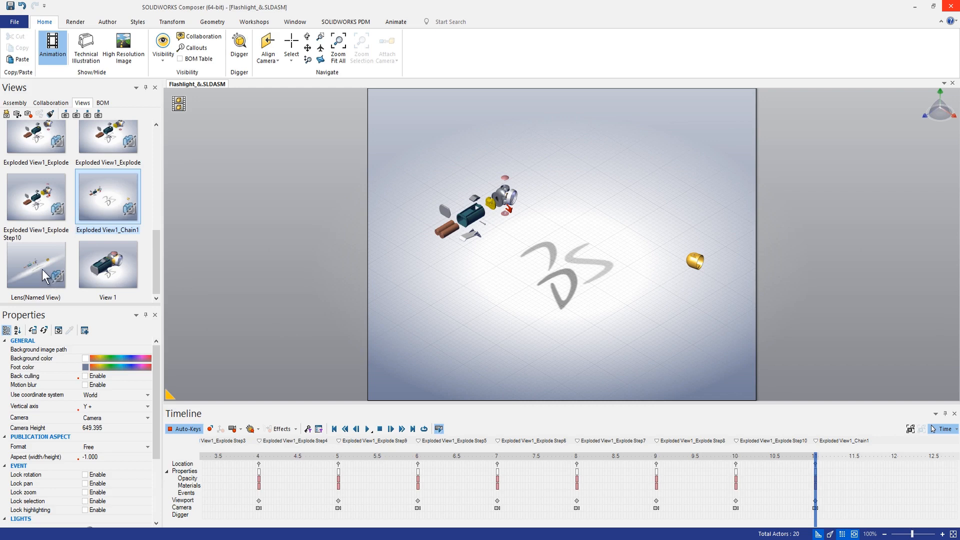
Step: Add the Lens named view at 12 seconds, then rewind and play the animation
click(36, 263)
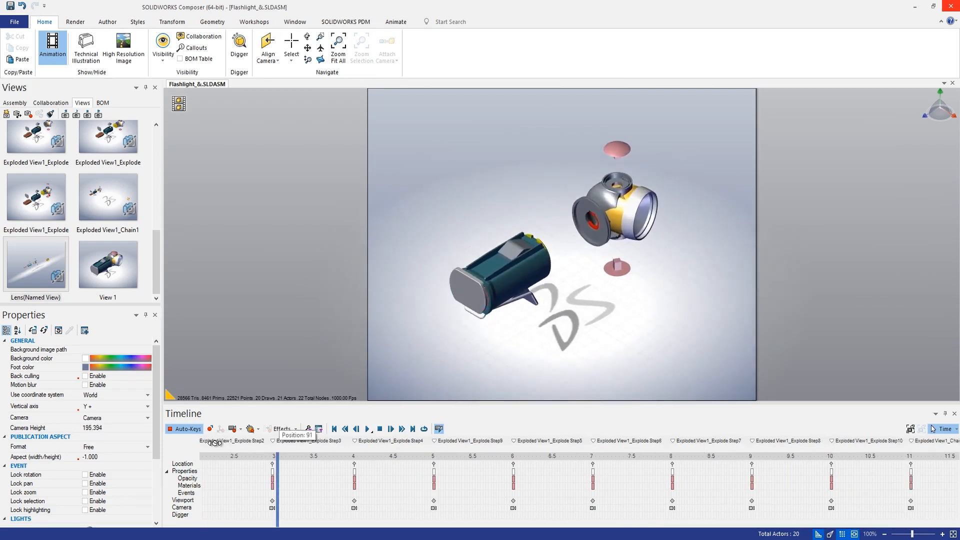
click(334, 429)
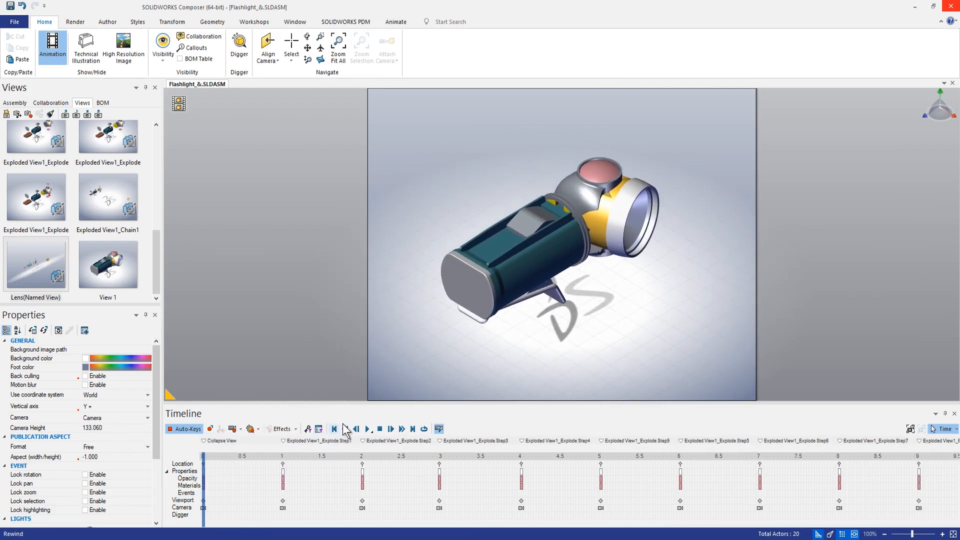
click(367, 429)
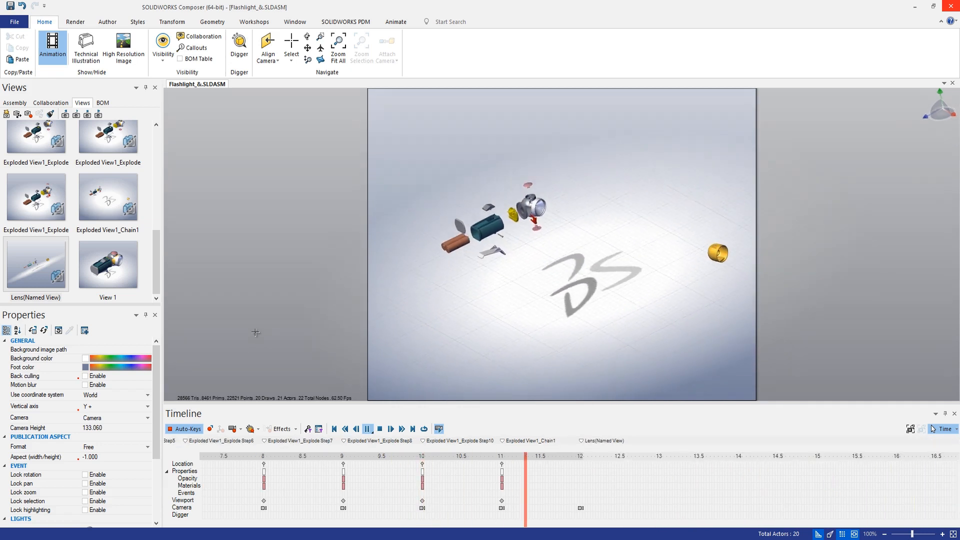
Step: Set new camera keys along the timeline and replay the animation to review them
click(367, 429)
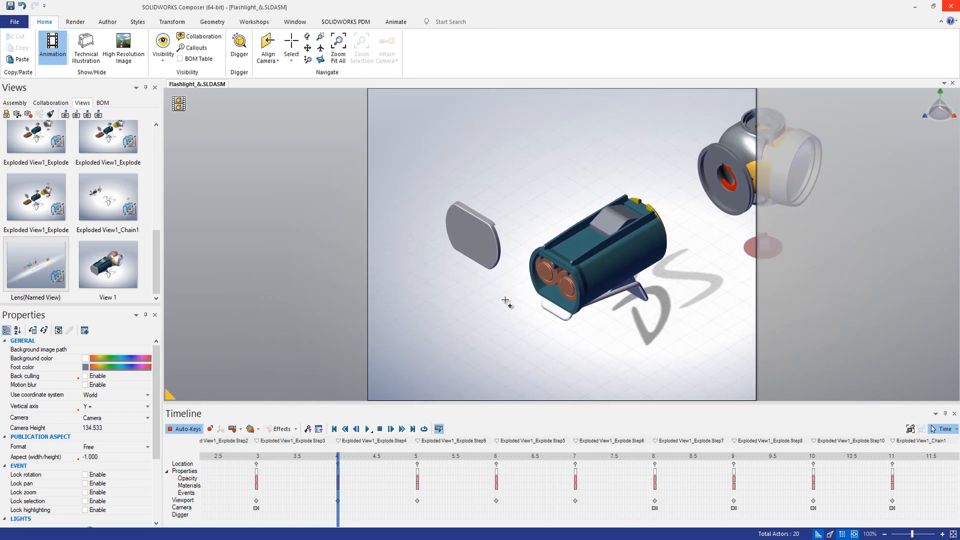
mouse_move(367, 351)
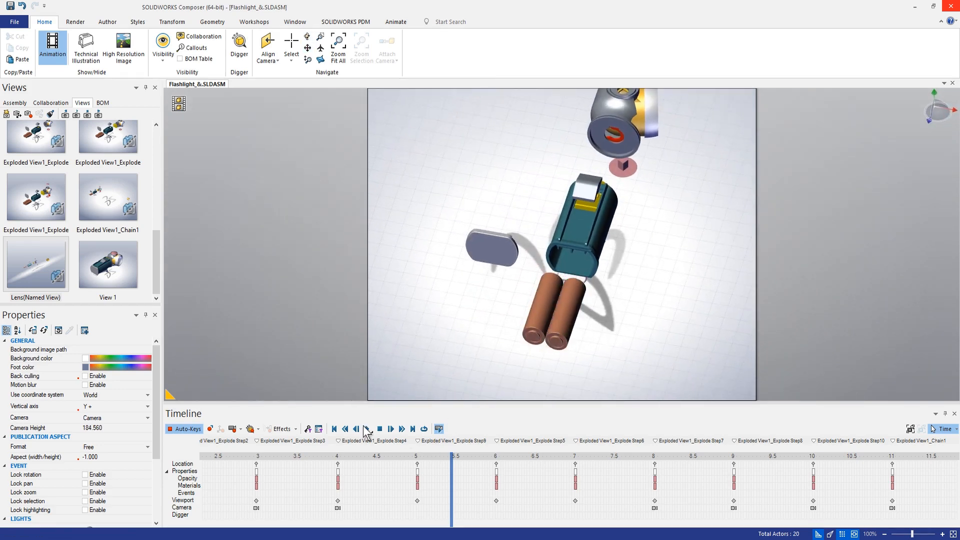
click(231, 429)
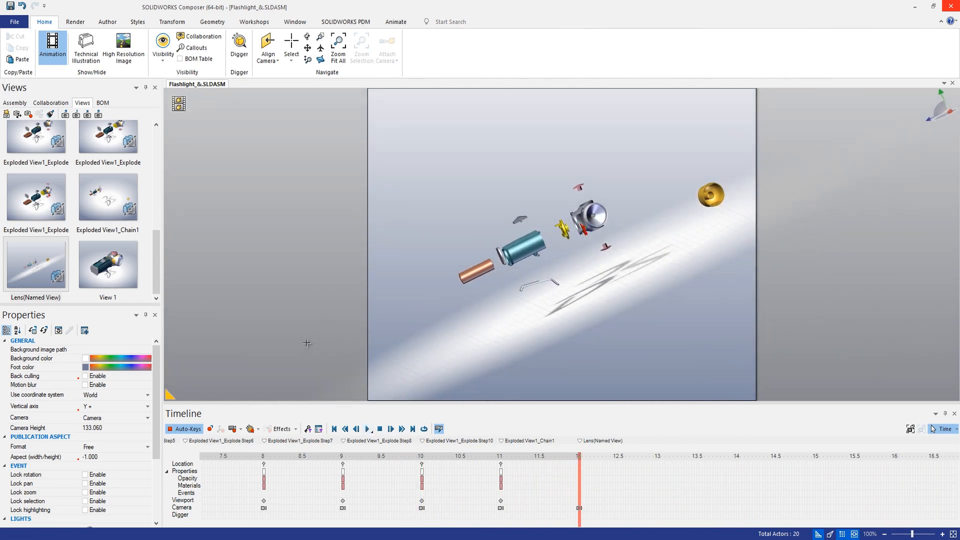
mouse_move(247, 242)
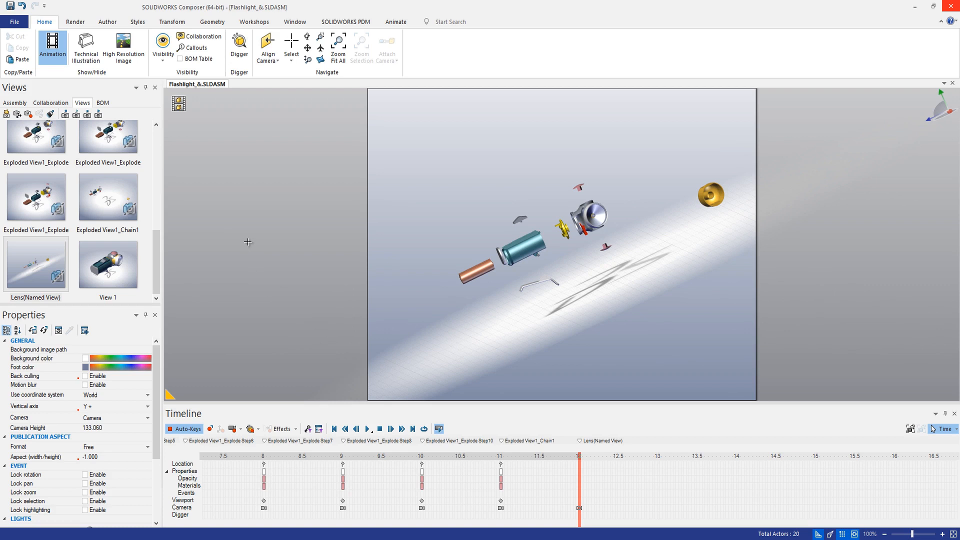
mouse_move(252, 21)
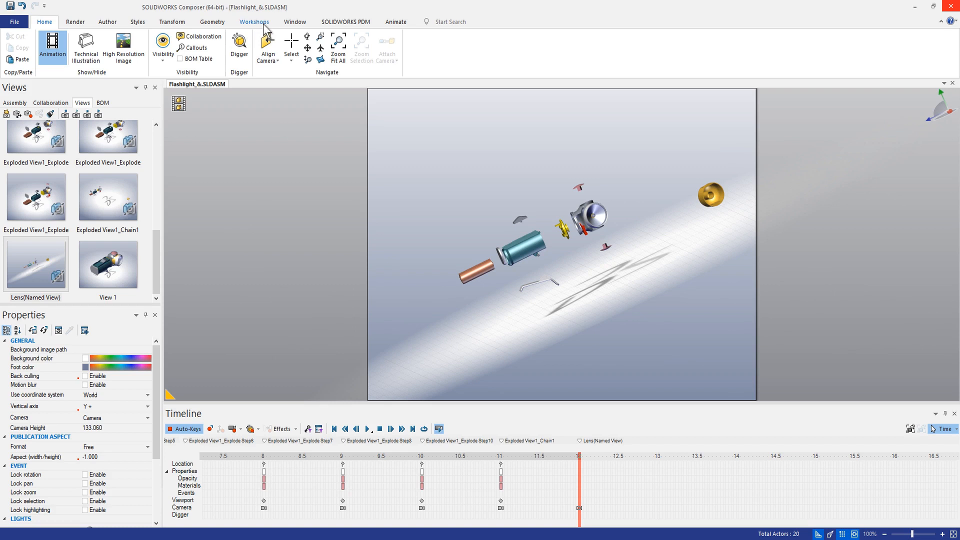
Step: In the Video workshop, enable custom resolution and anti-aliased image output
click(253, 21)
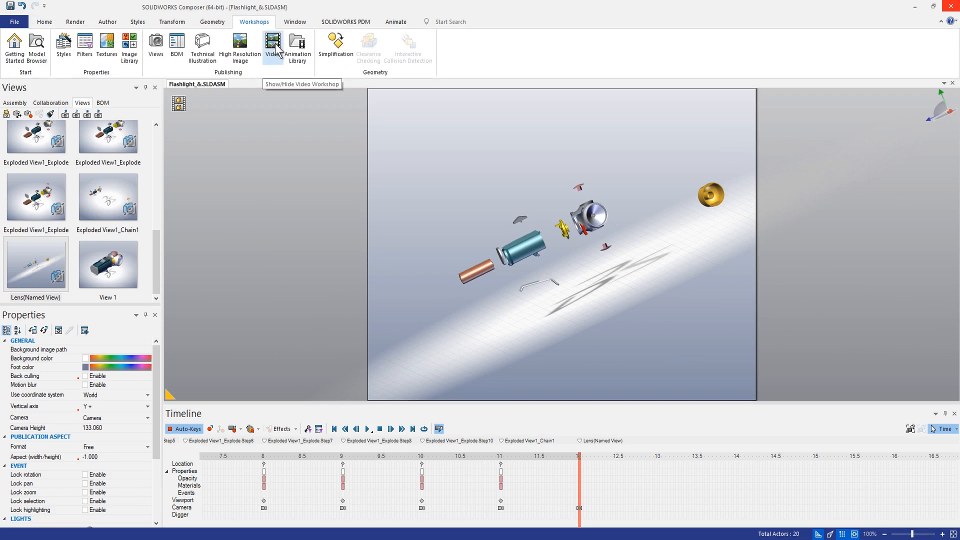
click(272, 46)
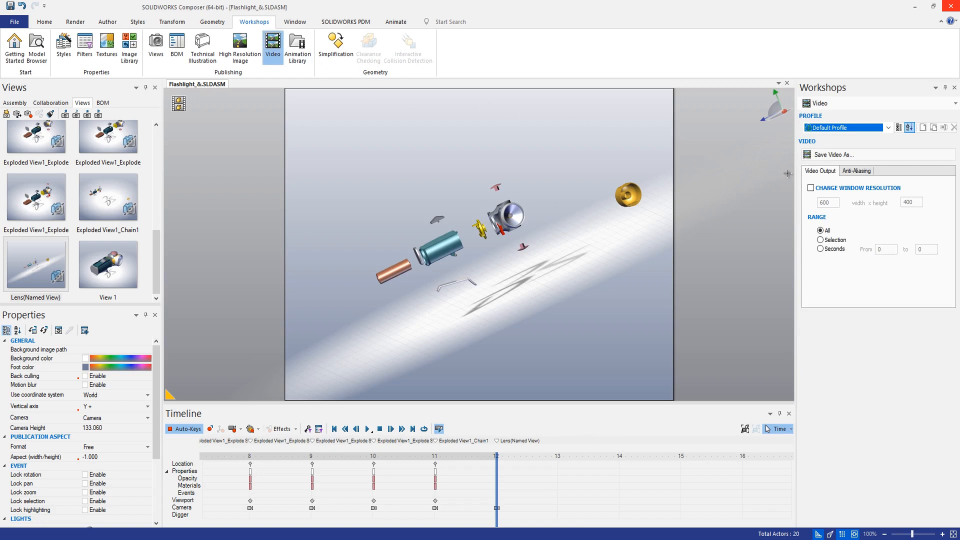
mouse_move(854, 173)
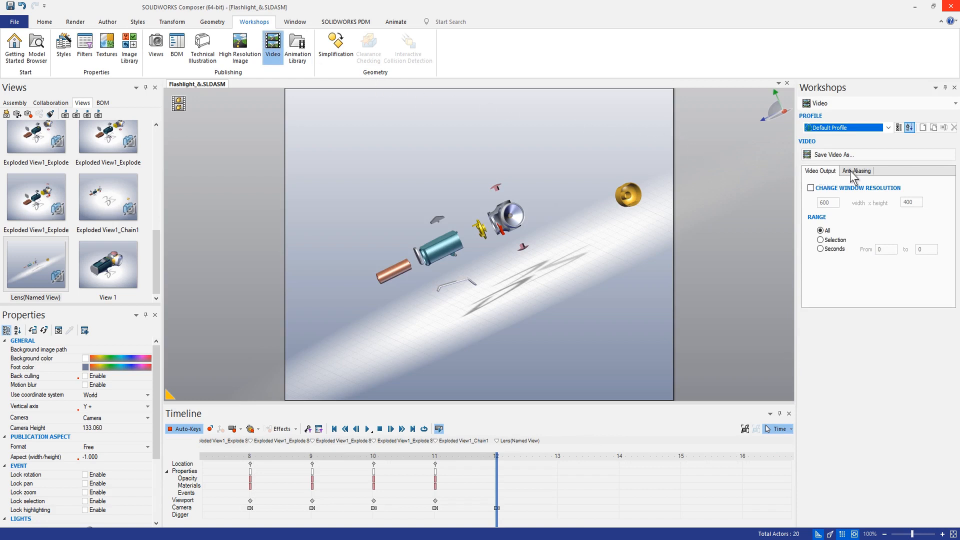
click(811, 188)
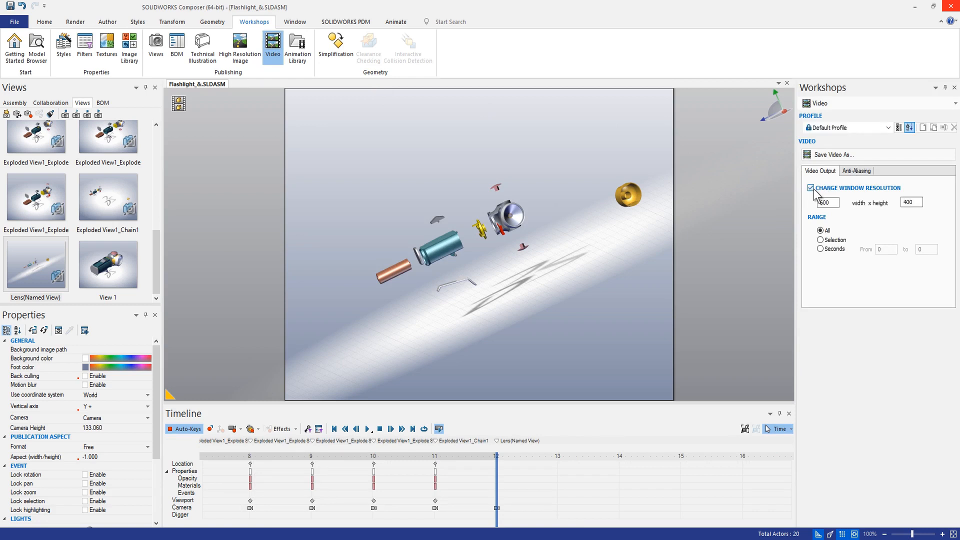
click(856, 171)
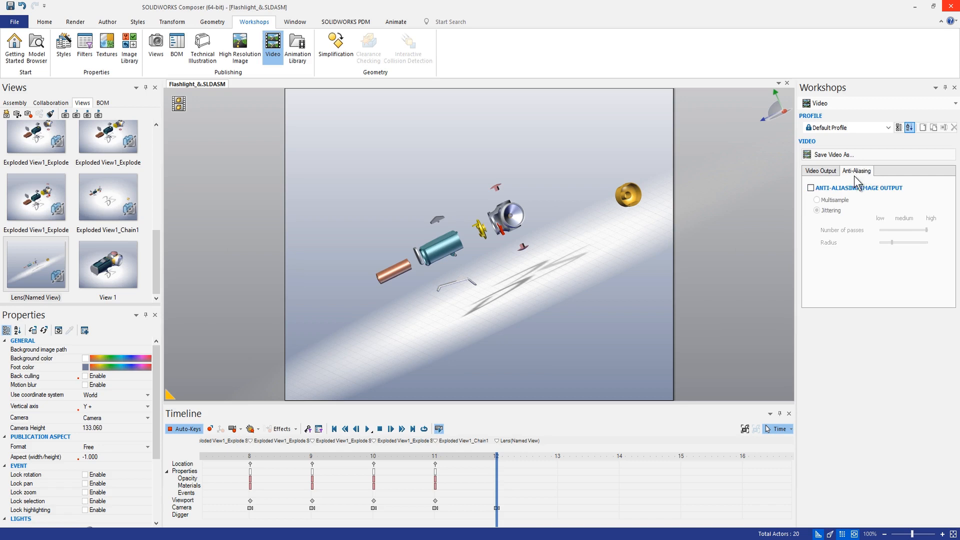
click(810, 187)
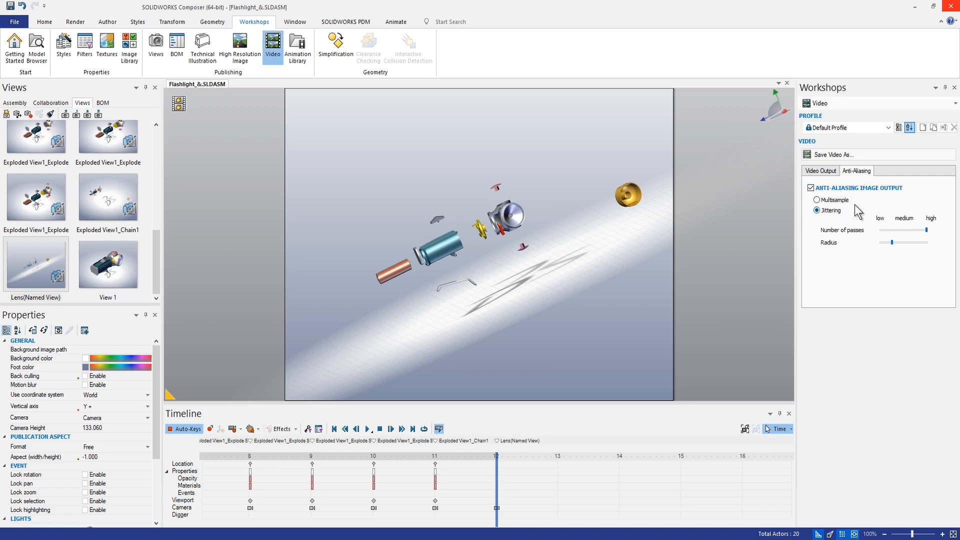
mouse_move(826, 174)
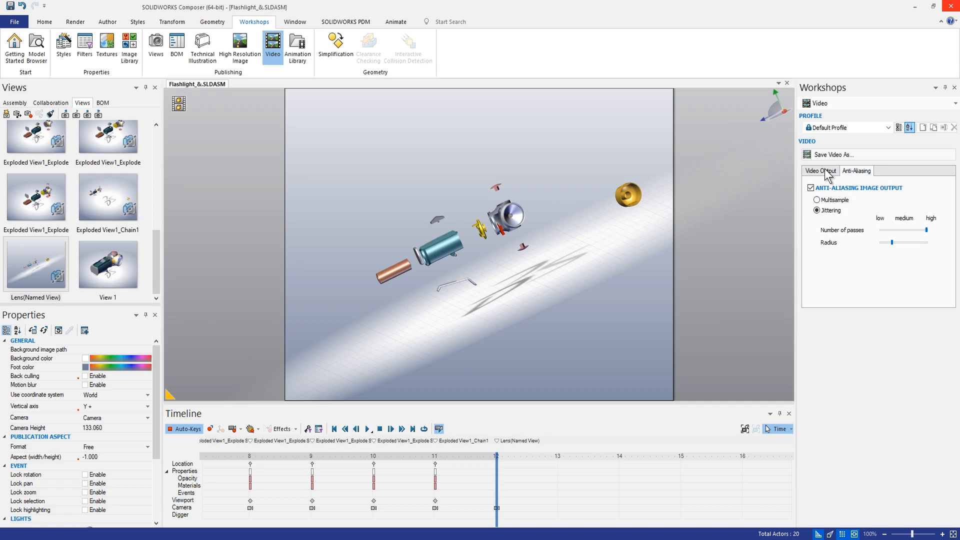
click(819, 171)
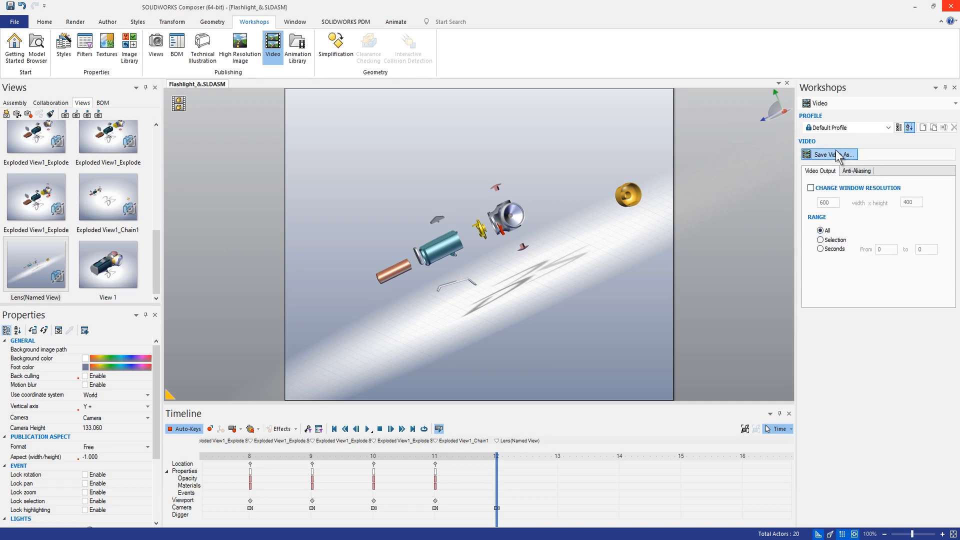
mouse_move(836, 255)
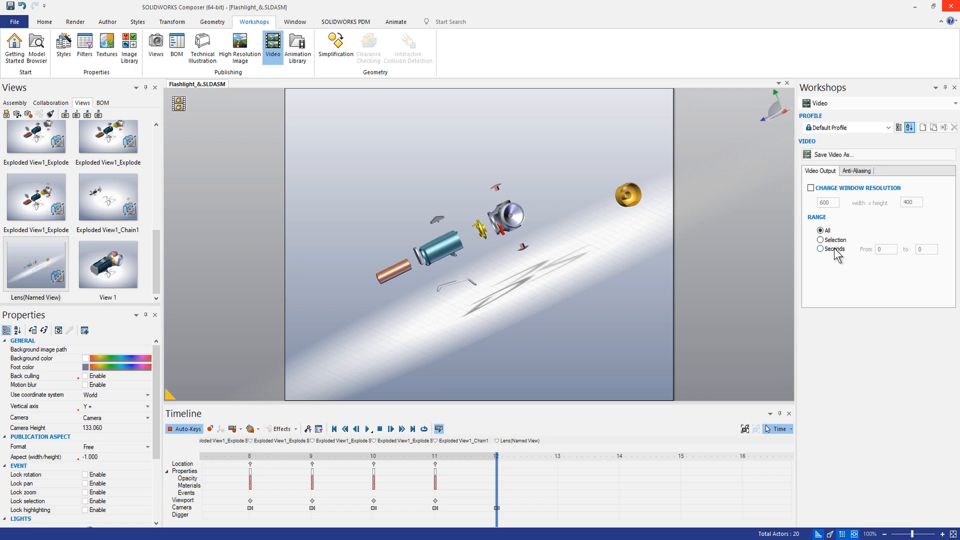
mouse_move(831, 154)
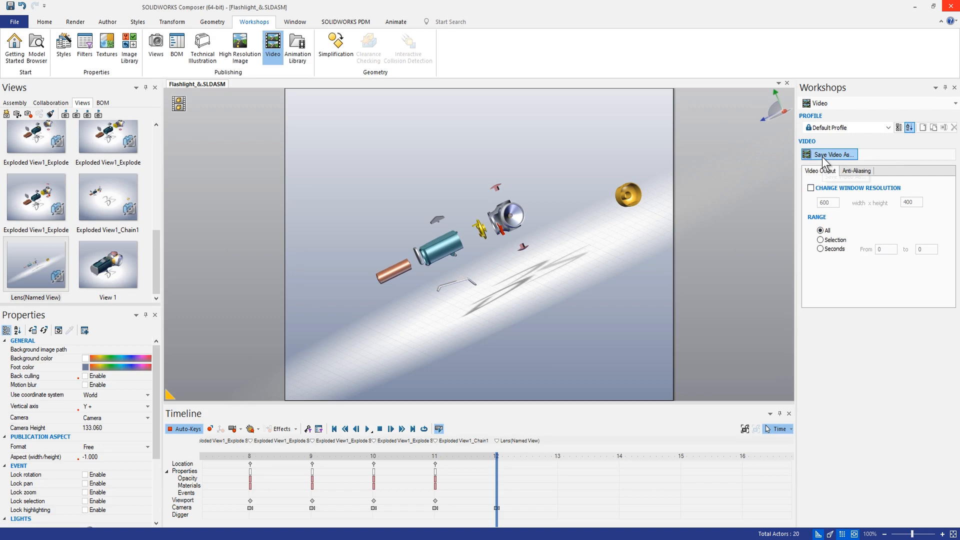
Step: Start saving the video as Flashlight_&.mp4, reviewing the AVI/FLV/MKV/MP4 format choices
click(830, 153)
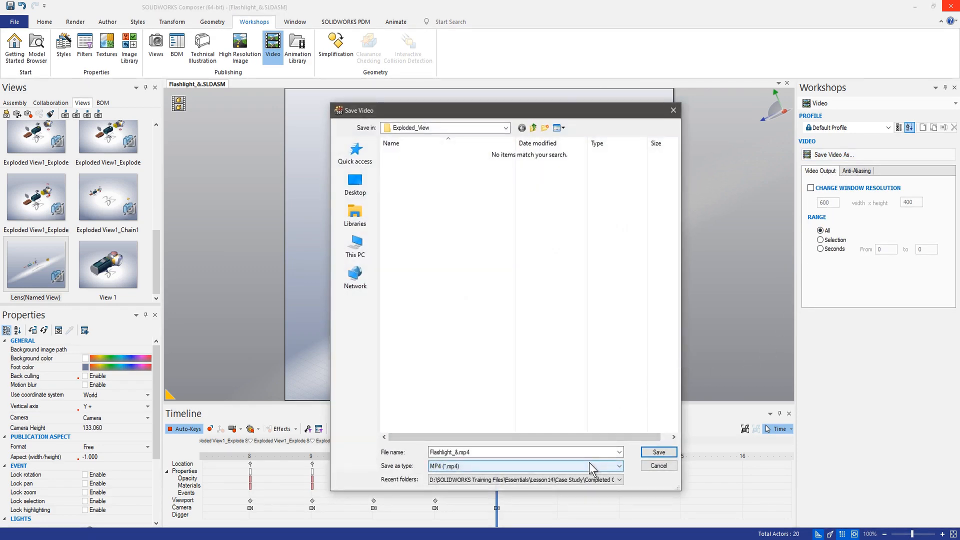
click(618, 466)
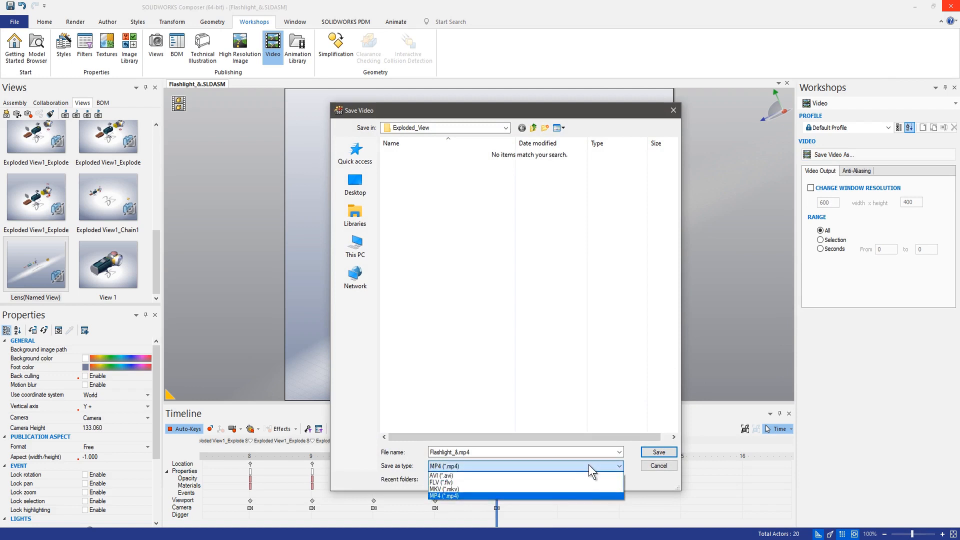
mouse_move(584, 476)
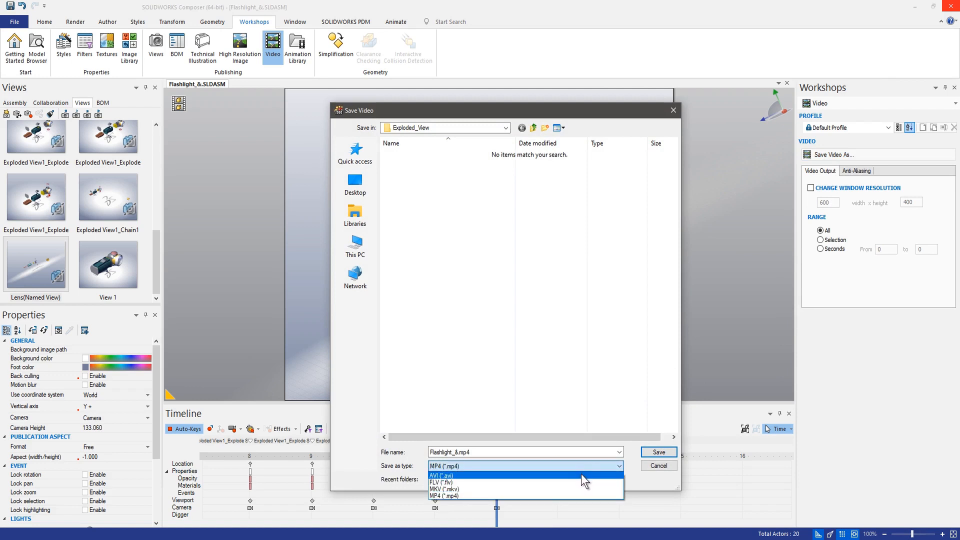
mouse_move(581, 484)
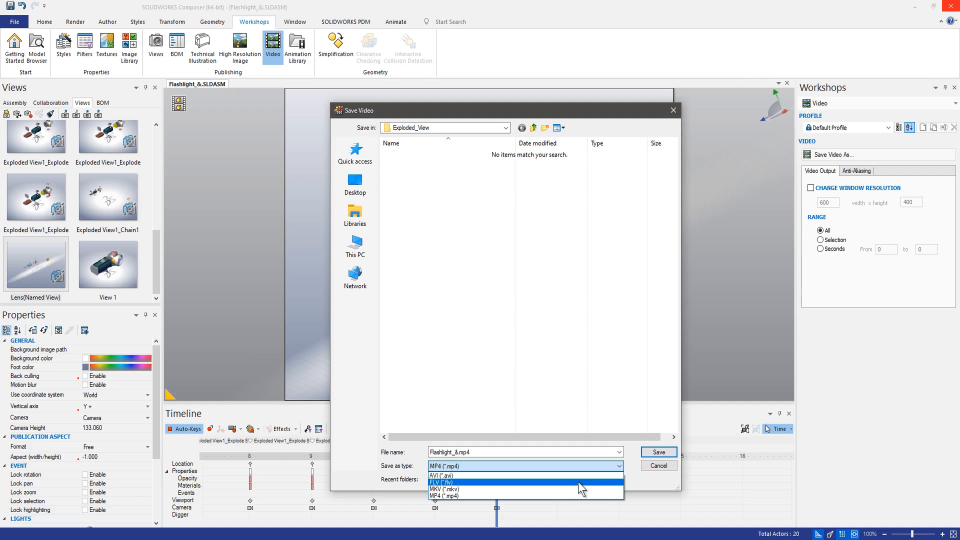
mouse_move(574, 489)
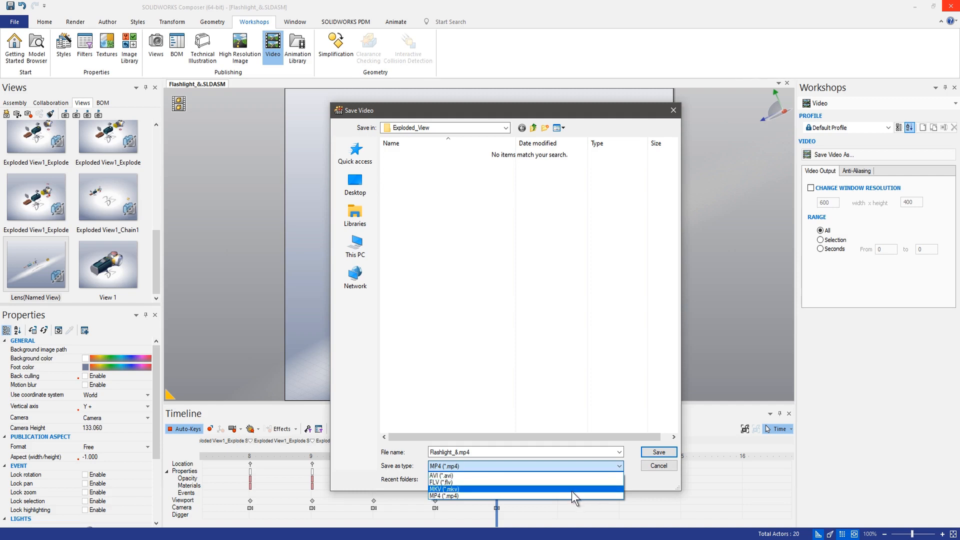
mouse_move(569, 496)
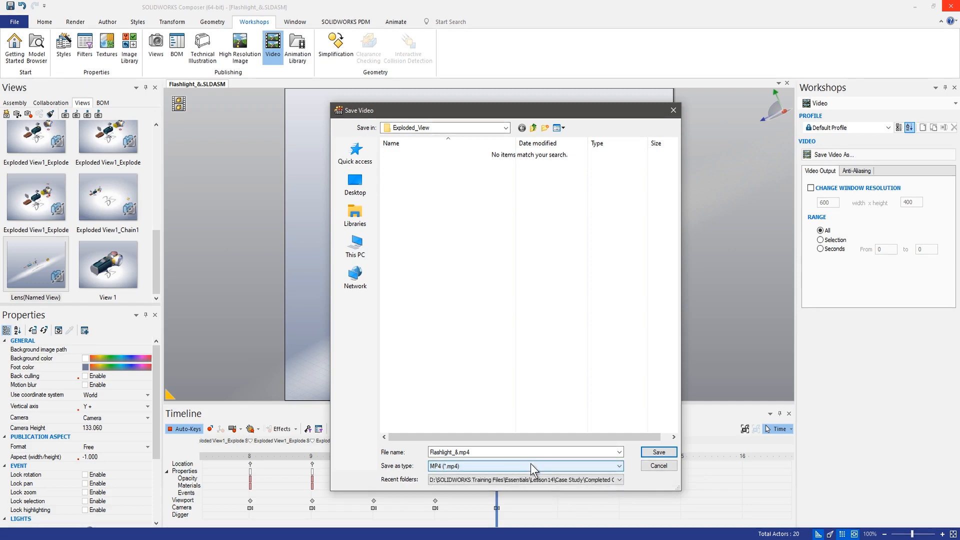
mouse_move(657, 452)
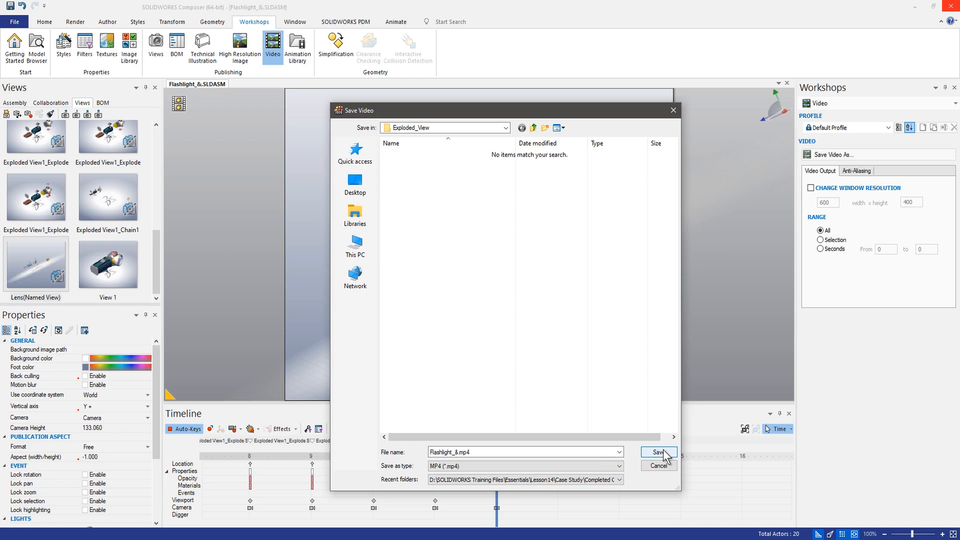
Step: Save the explode animation to Flashlight_&.mp4 and start rendering it
click(658, 452)
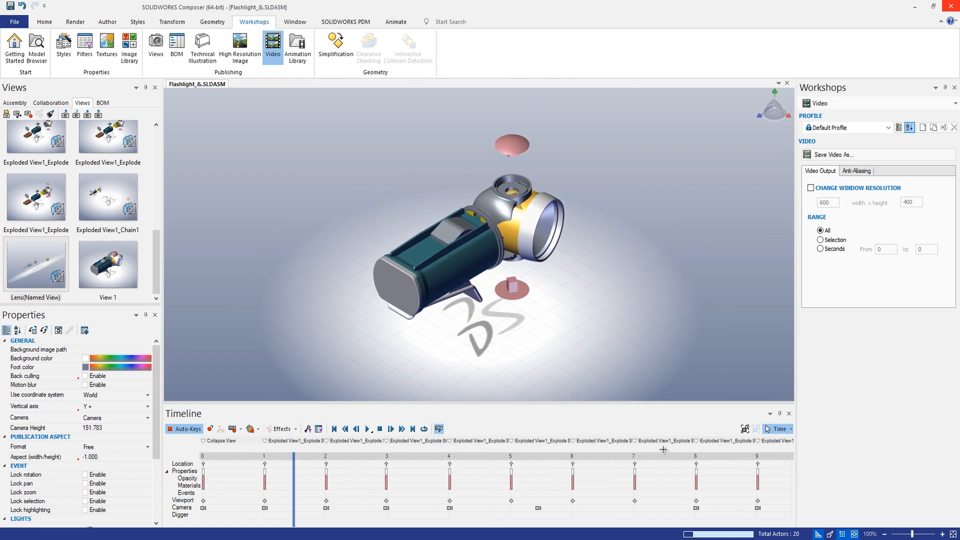
click(384, 457)
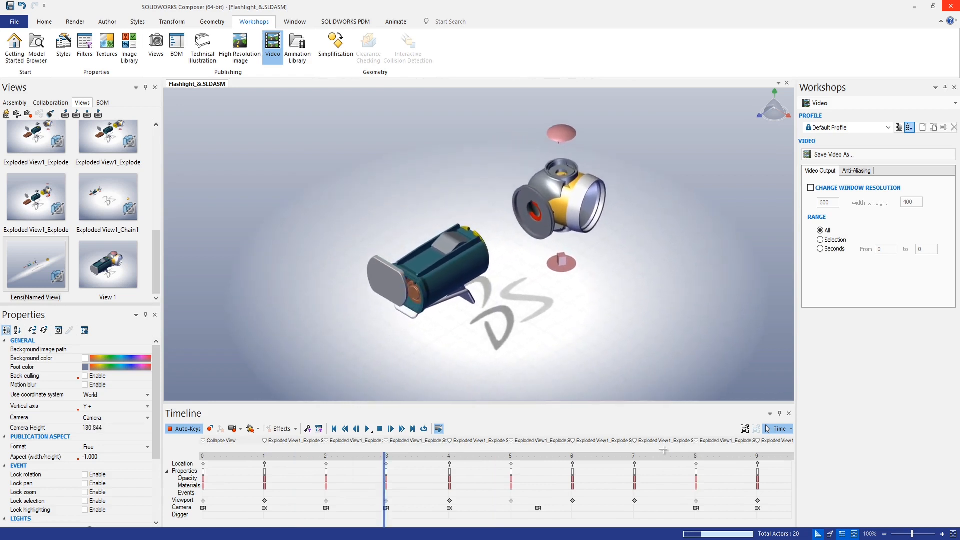